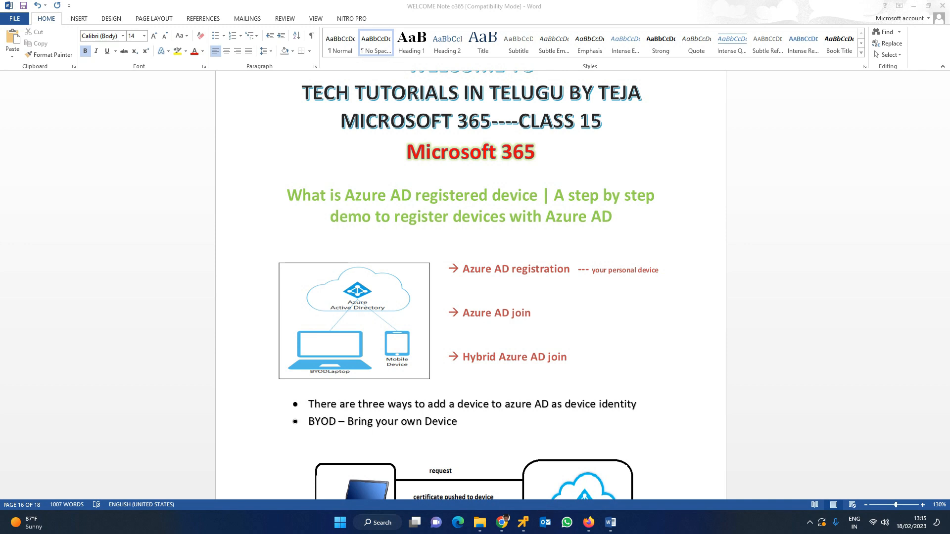
# Step: Sign back in to the ESXi host as root, view the VM list, then return to Microsoft 365 home
pyautogui.scroll(-3)
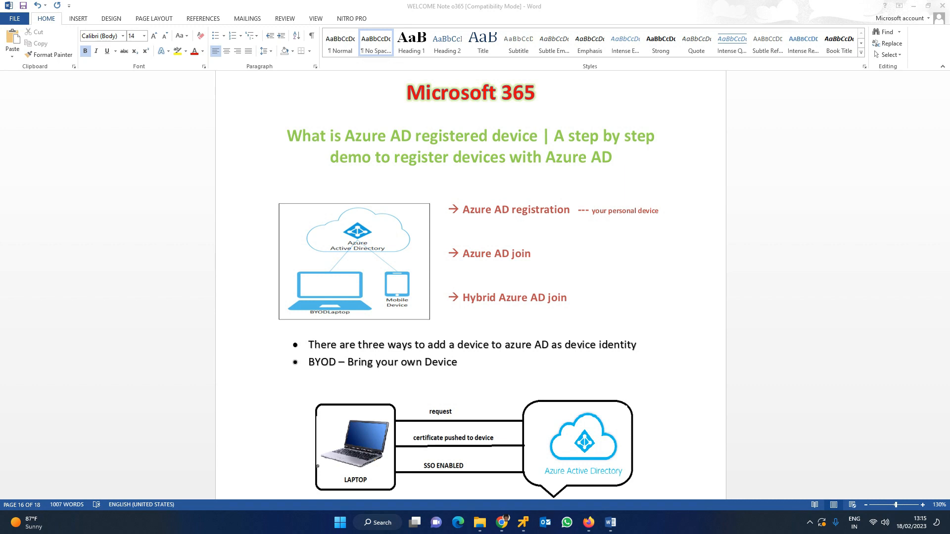
pyautogui.scroll(-3)
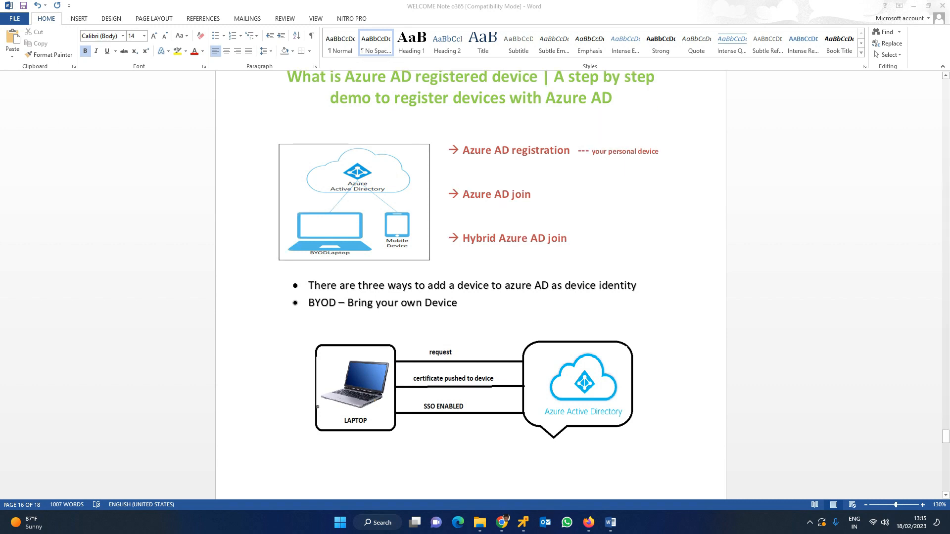
pyautogui.scroll(-3)
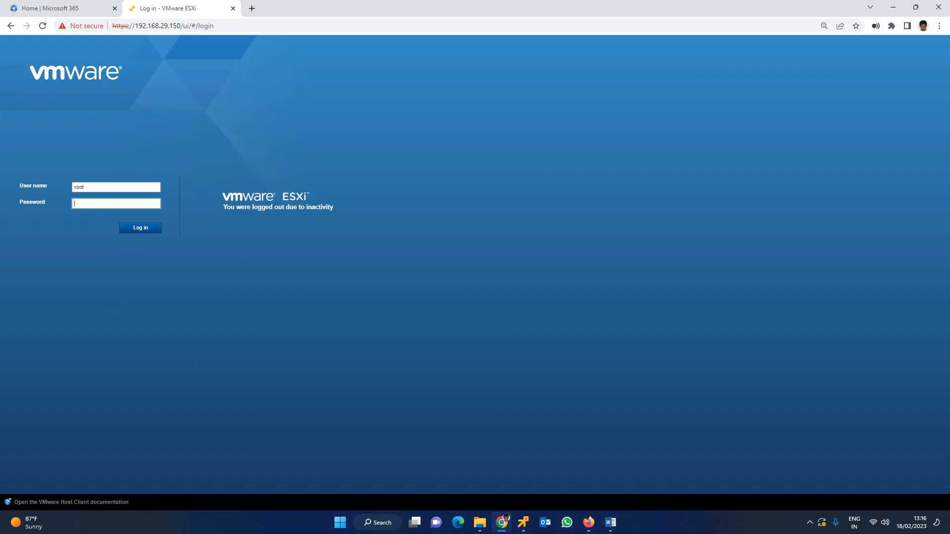
pyautogui.click(141, 227)
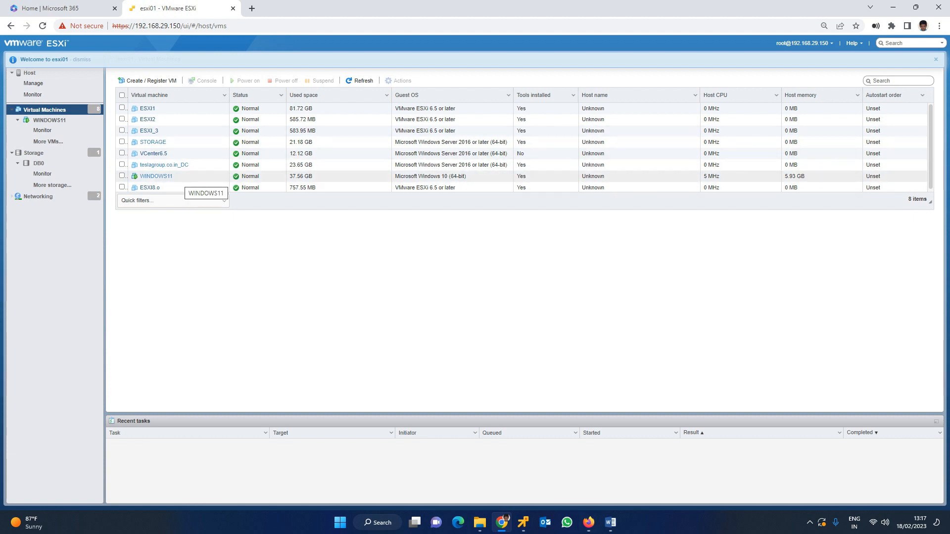
pyautogui.click(59, 10)
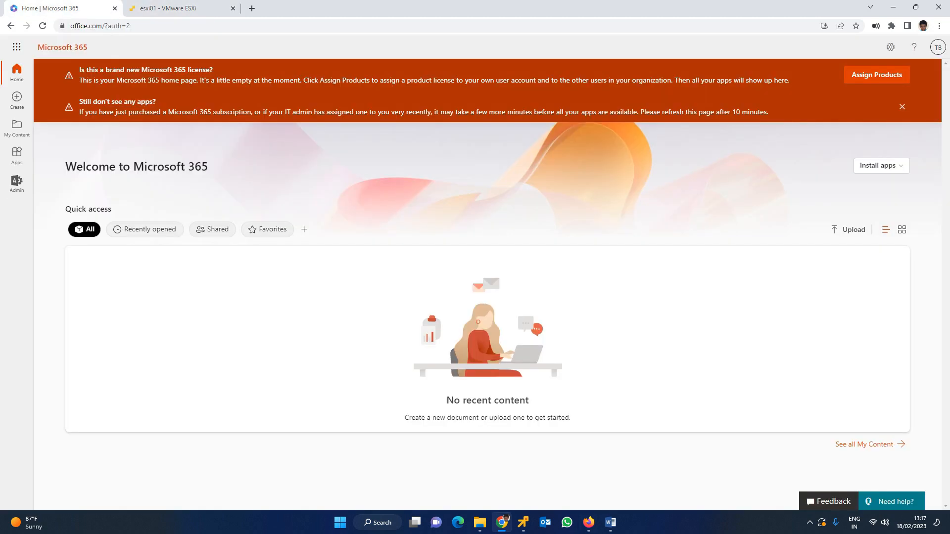
# Step: Open the Microsoft 365 admin center's Active users list and scroll through it
pyautogui.click(114, 26)
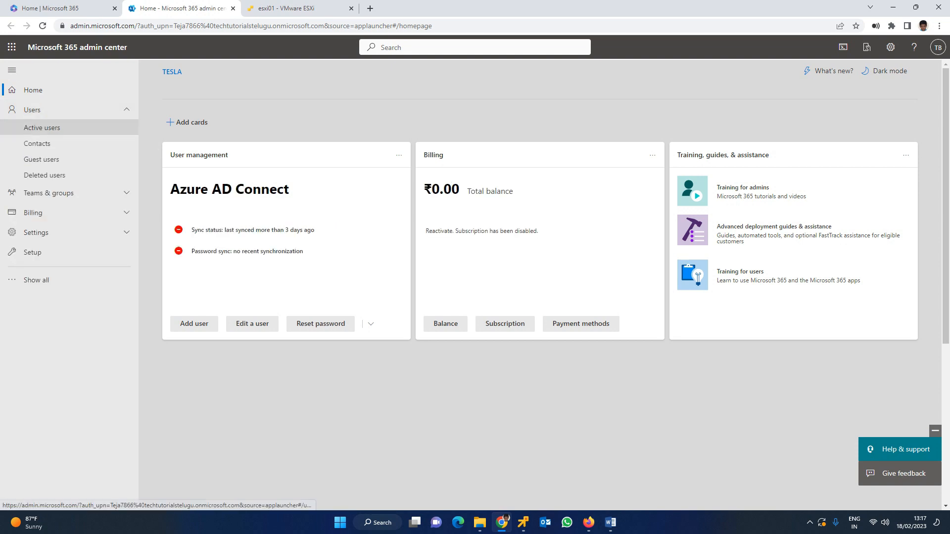
pyautogui.click(42, 128)
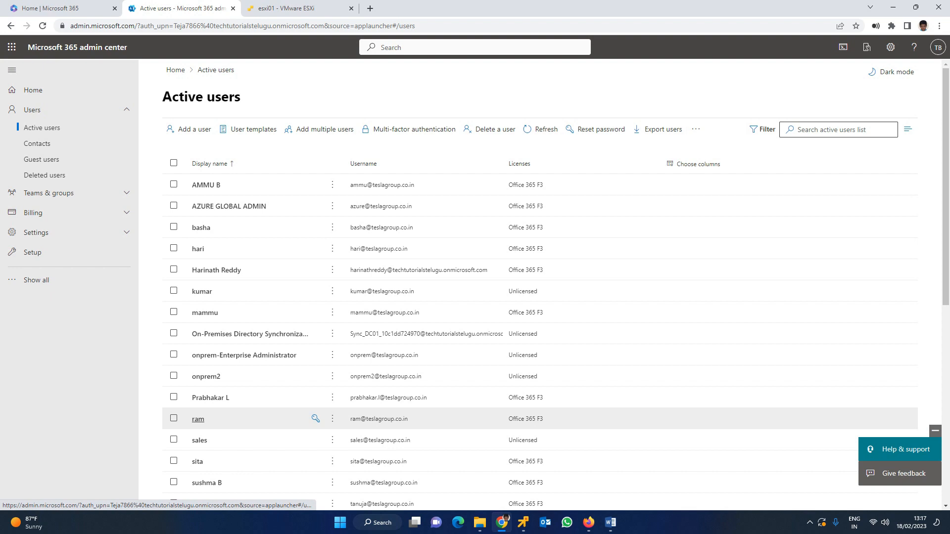
pyautogui.moveTo(202, 291)
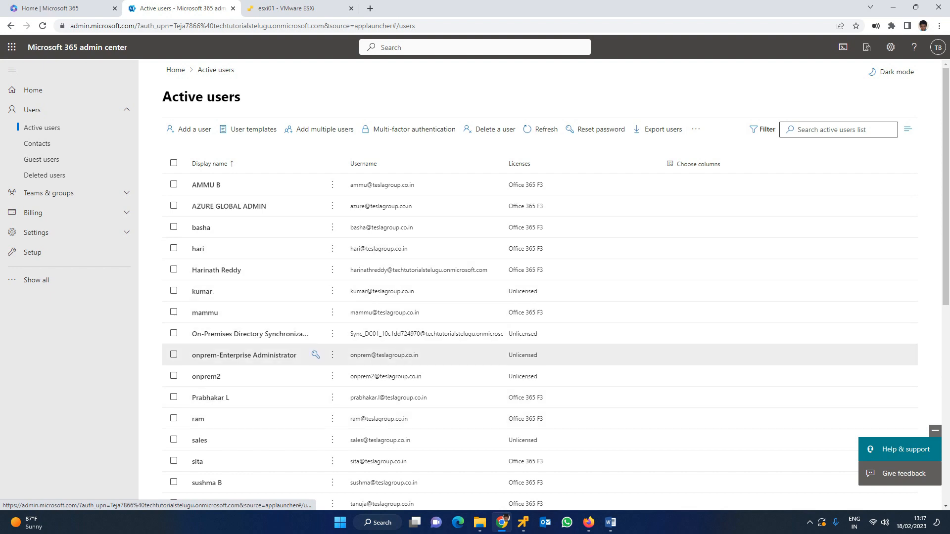
pyautogui.scroll(-3)
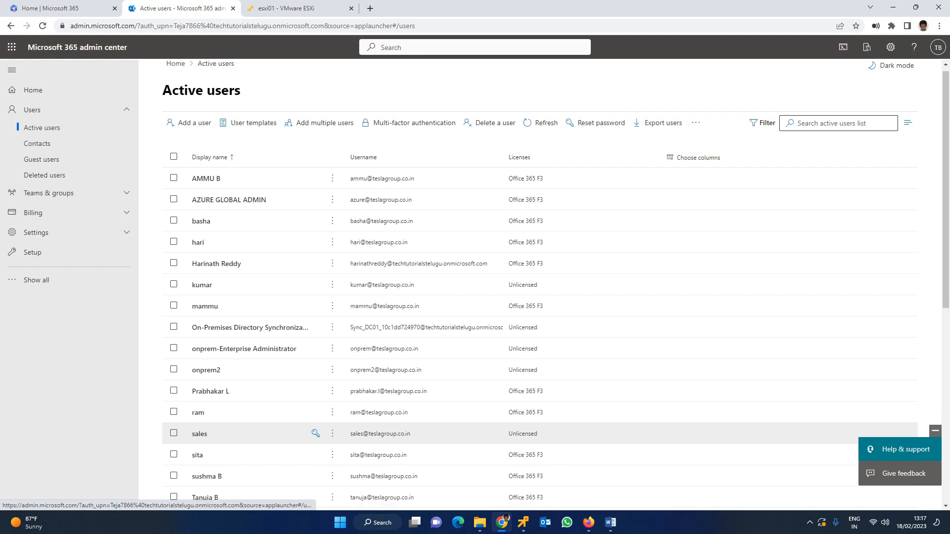
pyautogui.scroll(-3)
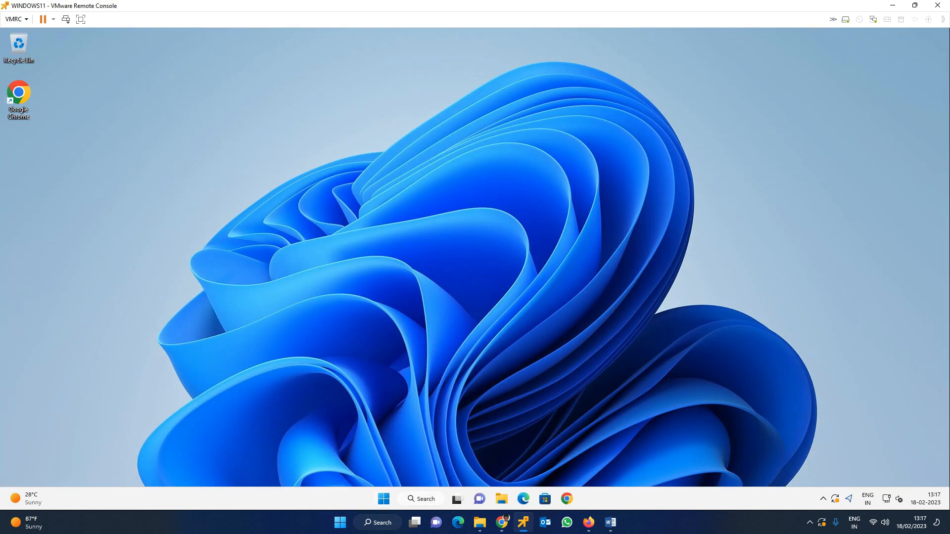
# Step: Confirm Windows 11 version and hostname client1, then check certmgr.msc shows an empty Personal store
pyautogui.click(341, 523)
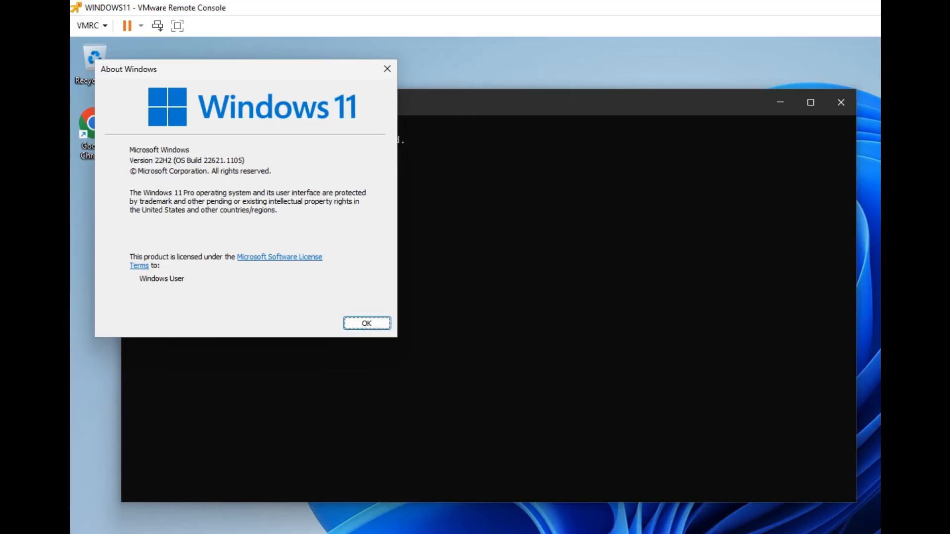
pyautogui.click(366, 323)
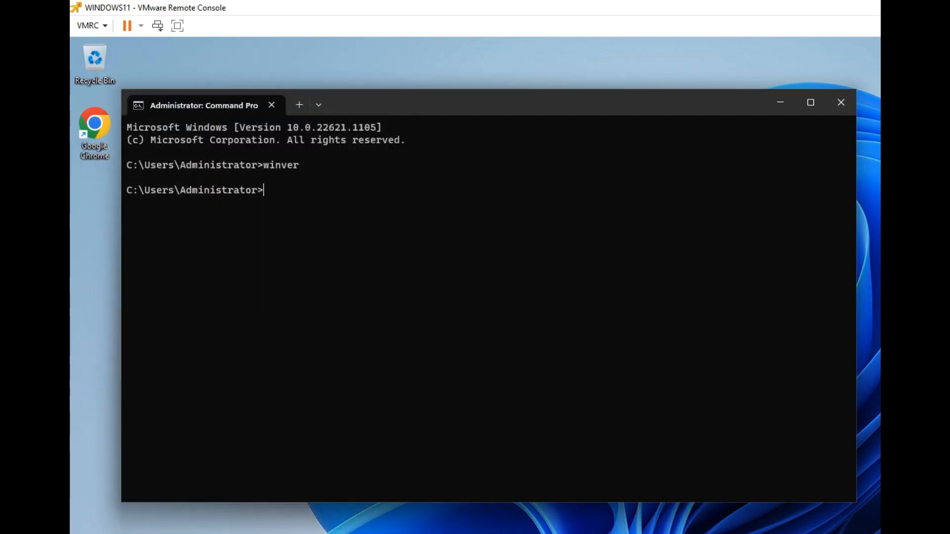
pyautogui.write('hostname')
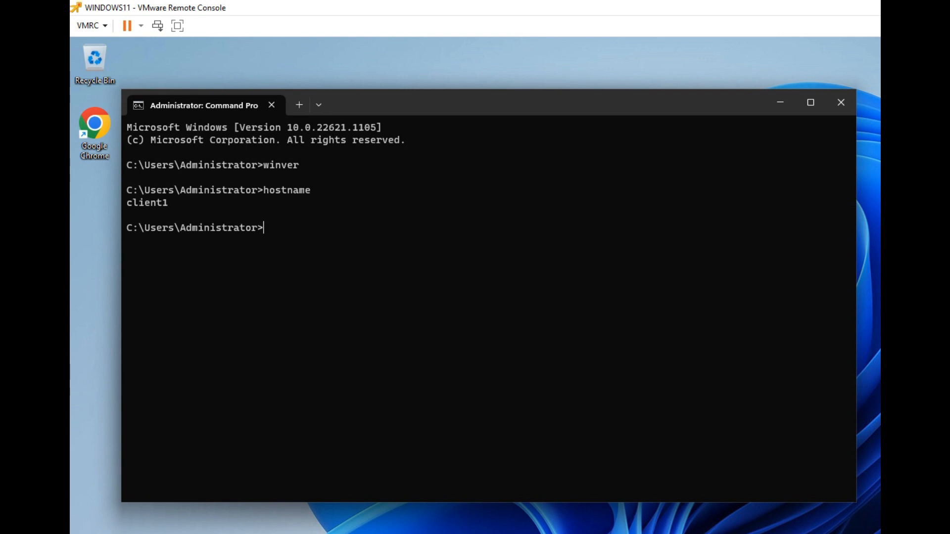
pyautogui.write('certm')
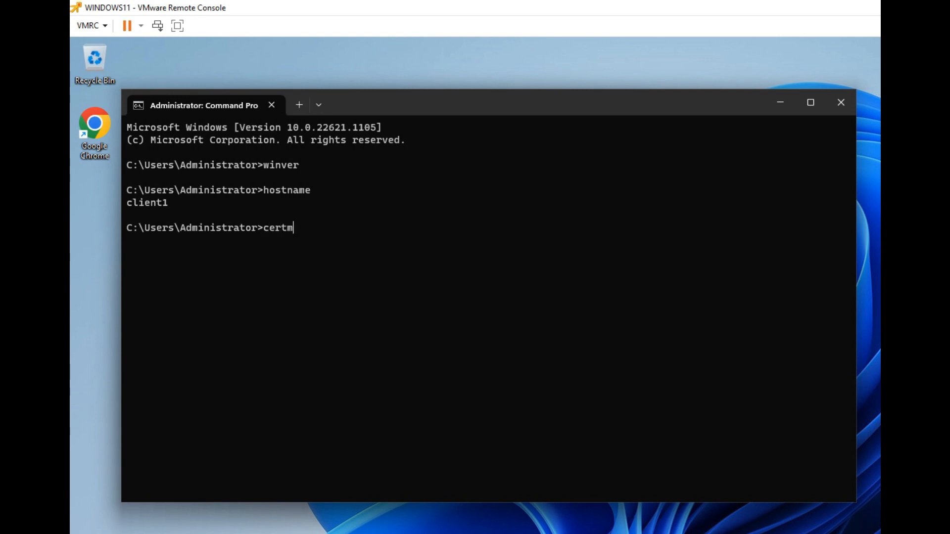
pyautogui.write('gr.')
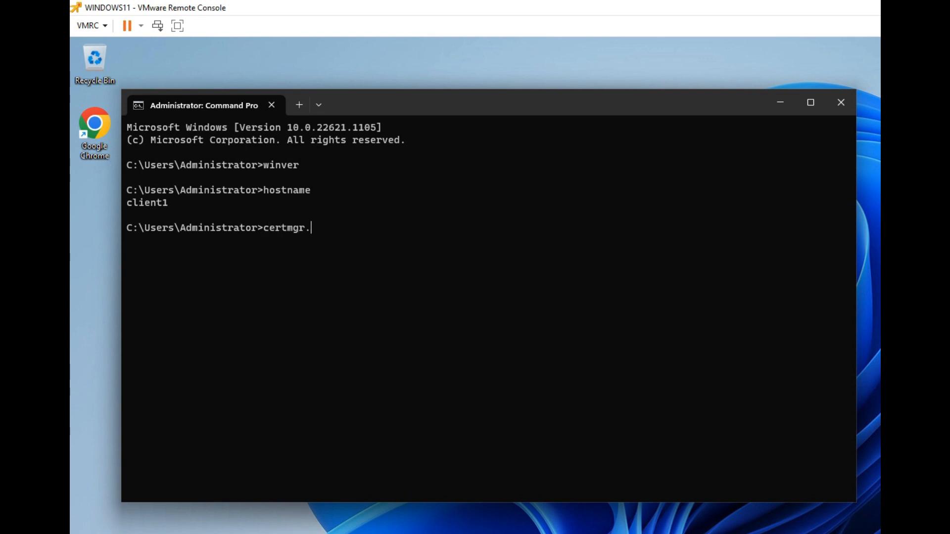
pyautogui.write('msc')
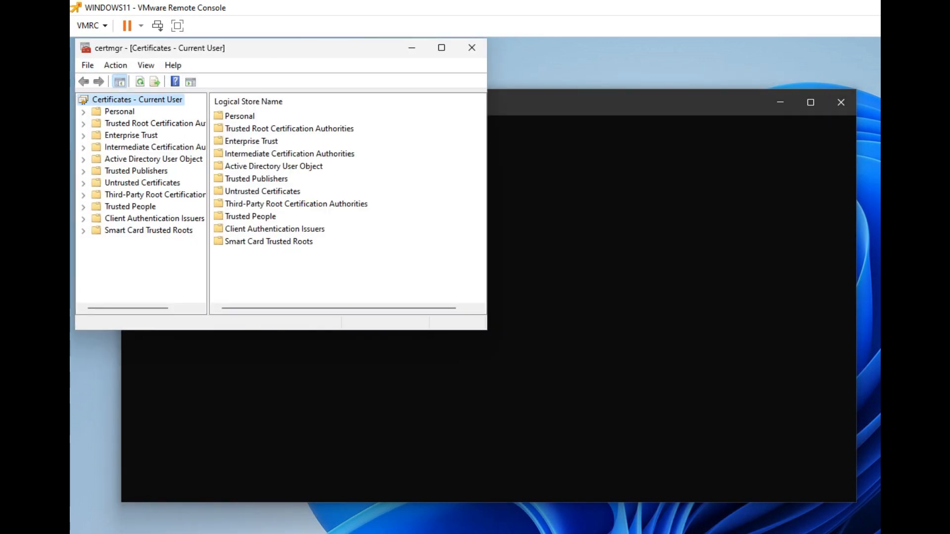
pyautogui.click(119, 111)
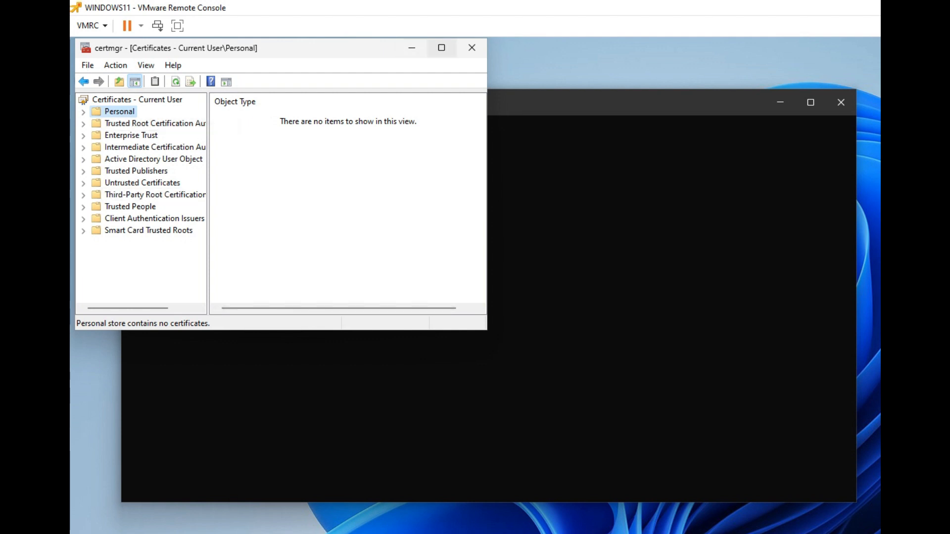
pyautogui.click(471, 48)
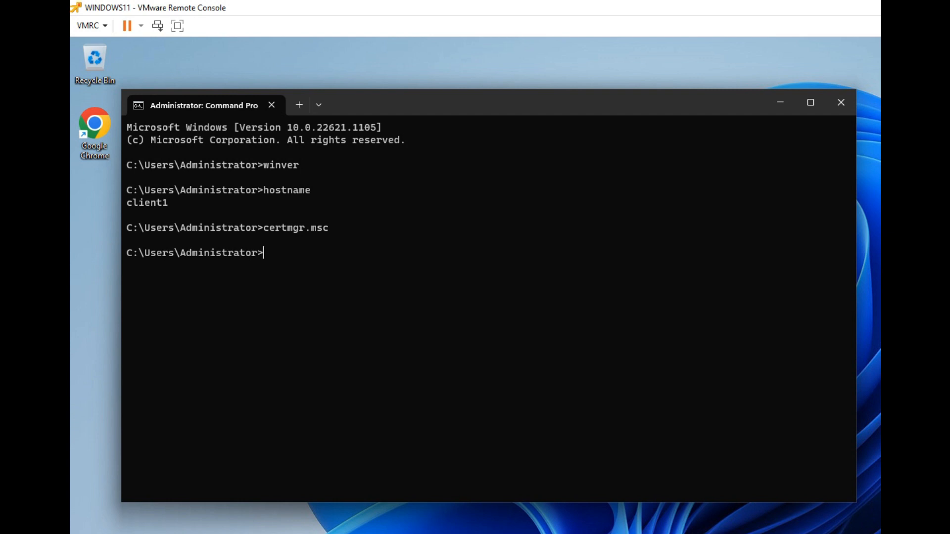
# Step: Run dsregcmd /status on client1 showing AzureAdJoined and WorkplaceJoined both NO
pyautogui.write('ds')
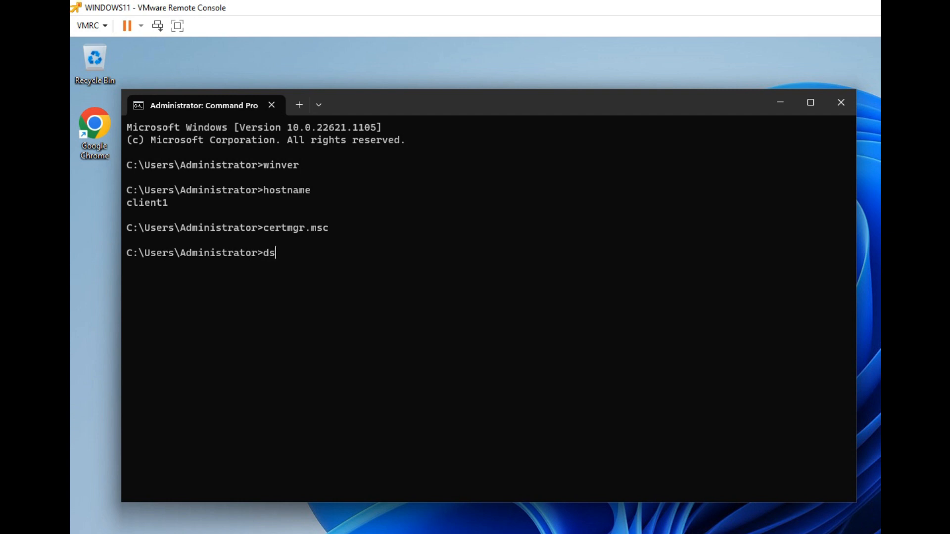
pyautogui.write('reg')
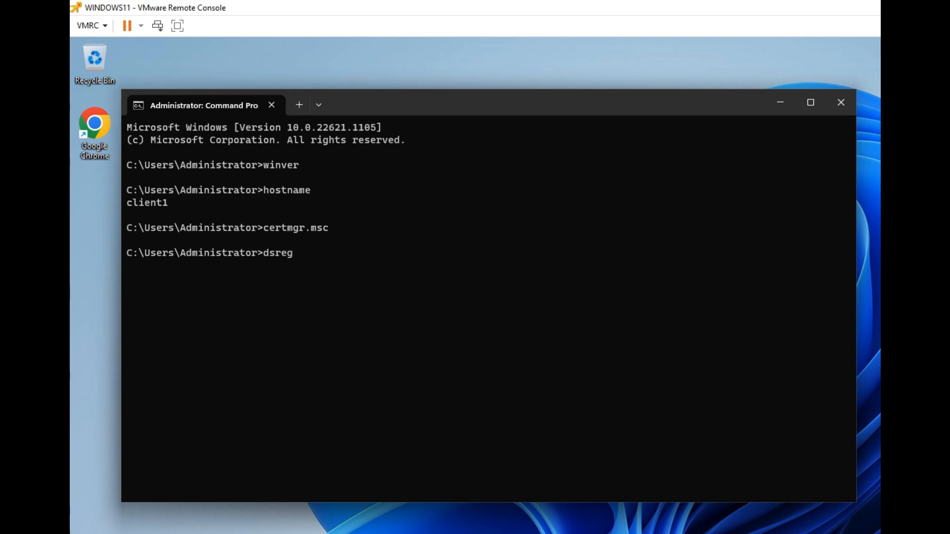
pyautogui.write('cmd')
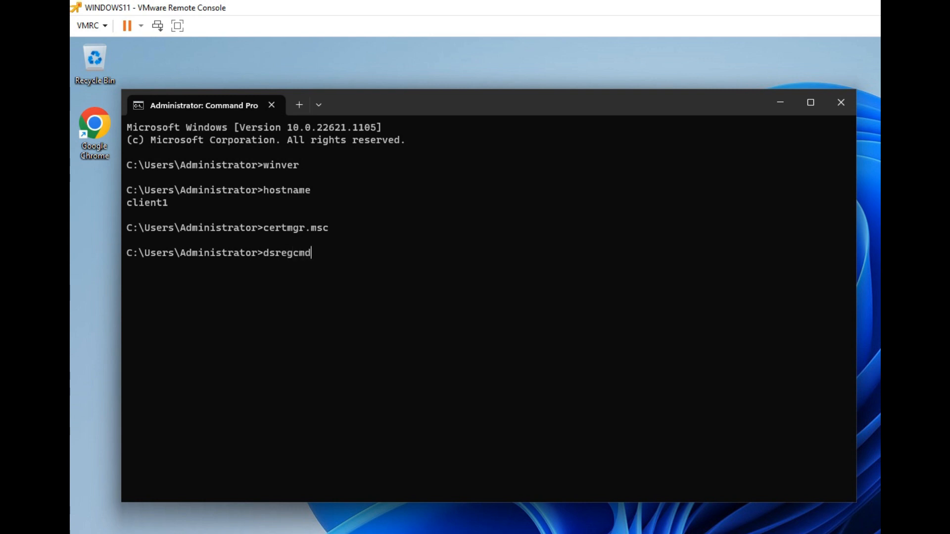
pyautogui.write('/status')
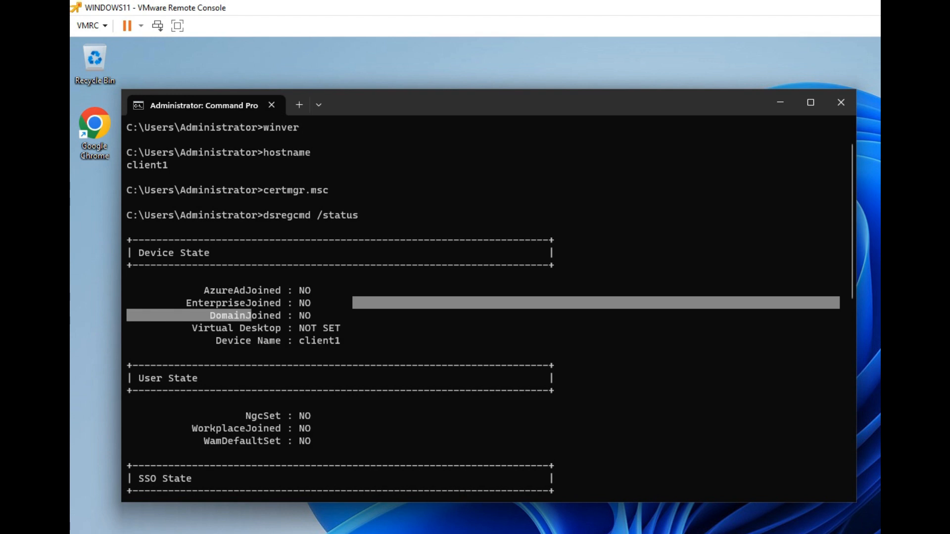
pyautogui.scroll(-3)
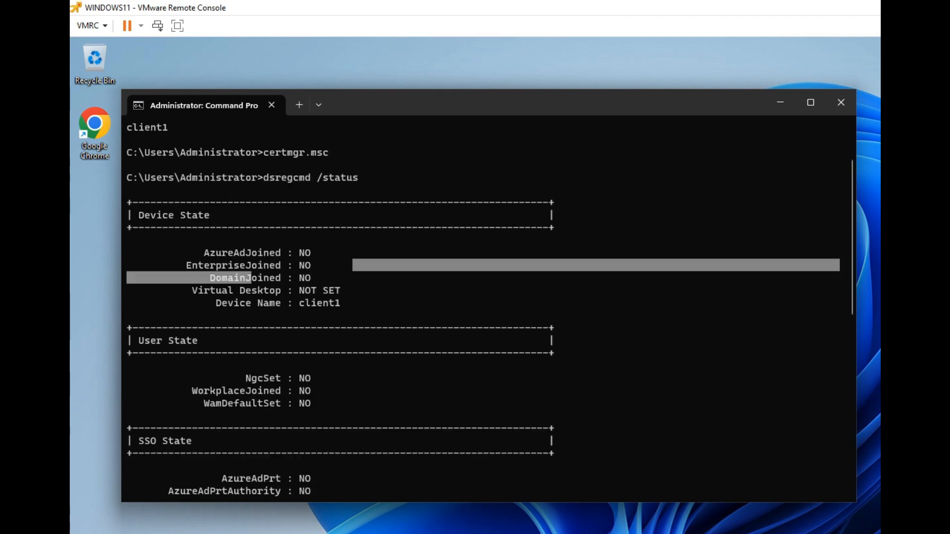
pyautogui.scroll(-3)
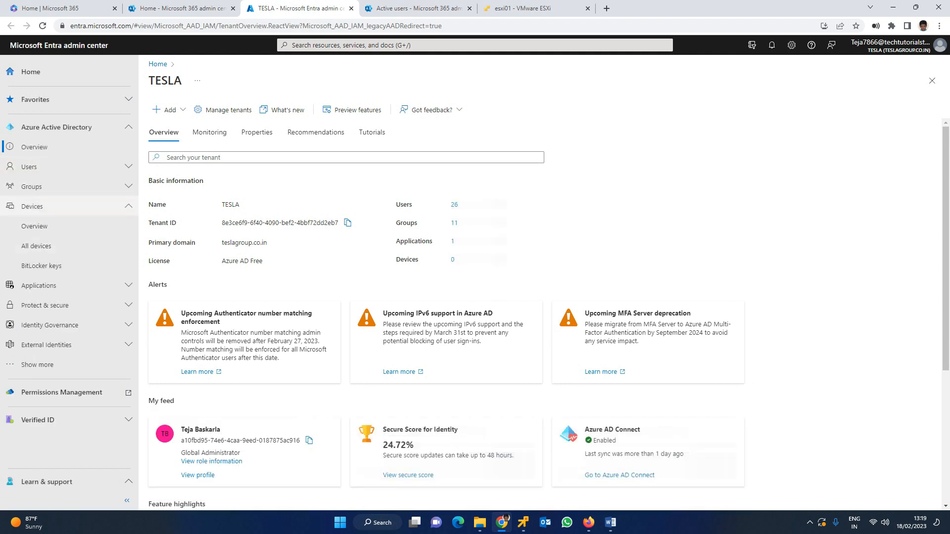
pyautogui.moveTo(35, 246)
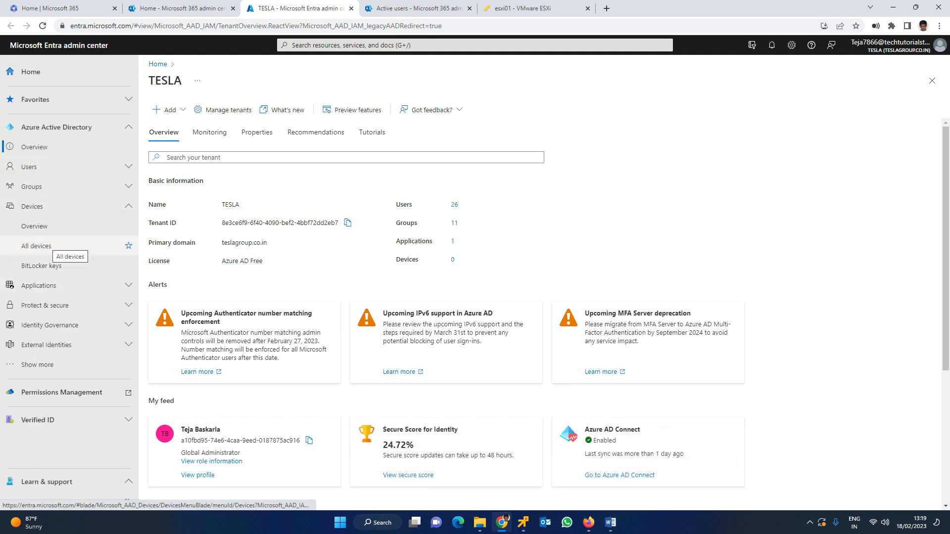
# Step: View All devices in Entra admin center, showing 0 registered devices
pyautogui.click(36, 245)
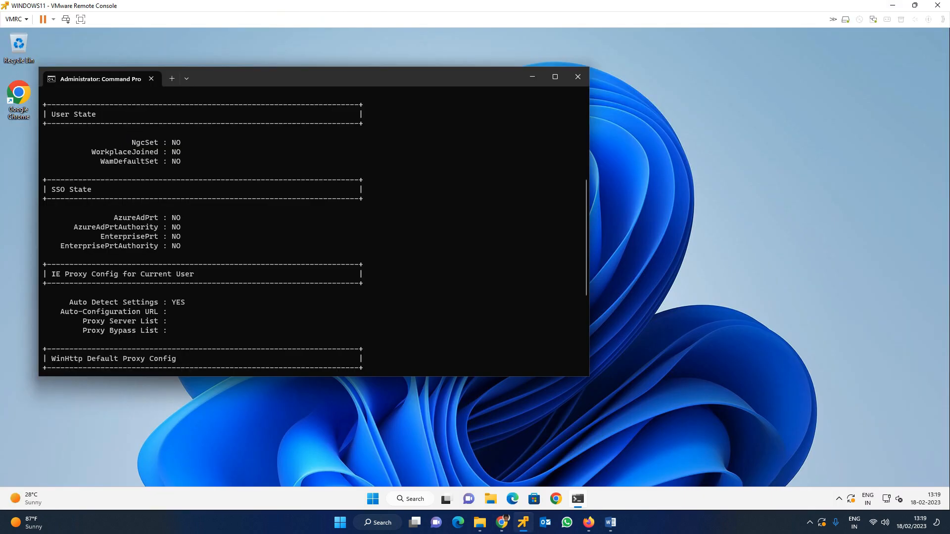
# Step: Open Settings > Accounts > Access work or school on client1 and start connecting an account
pyautogui.click(578, 77)
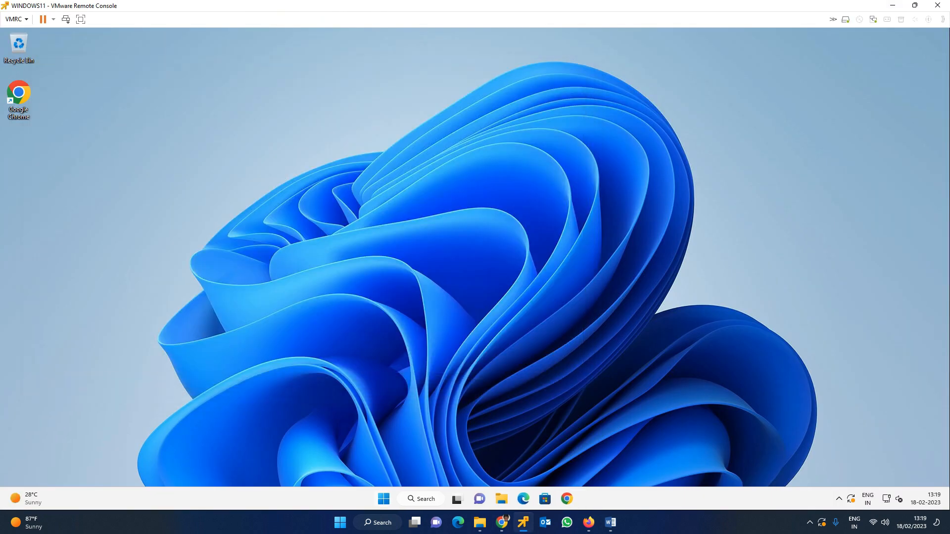
pyautogui.write('settings')
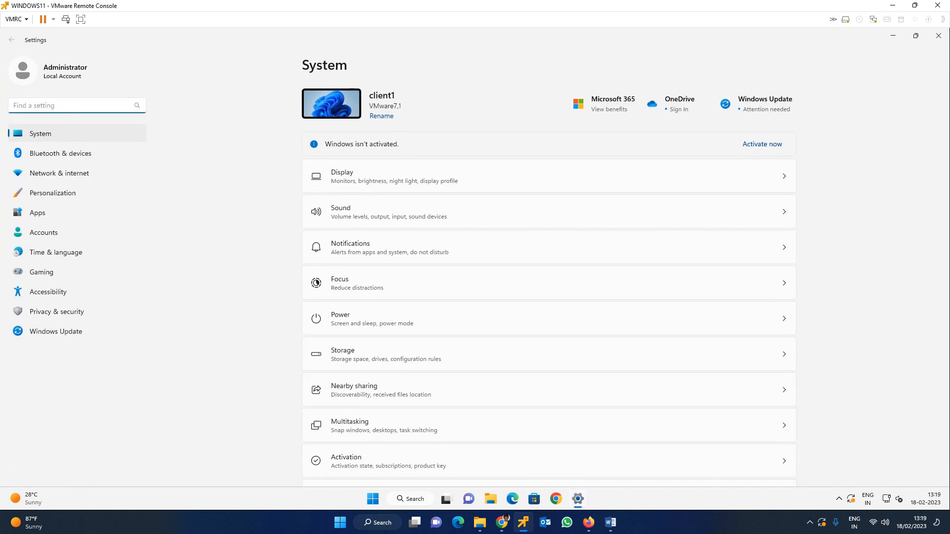
pyautogui.click(44, 232)
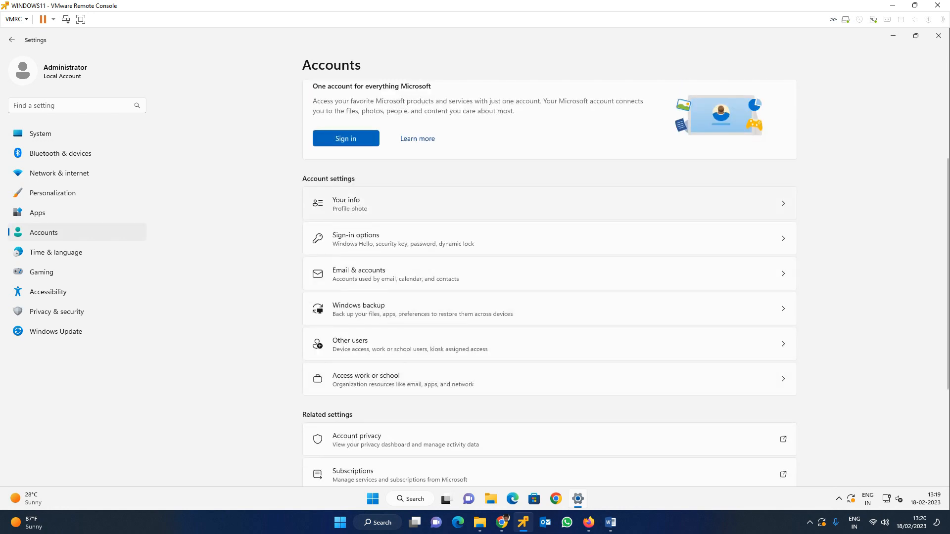
pyautogui.scroll(-3)
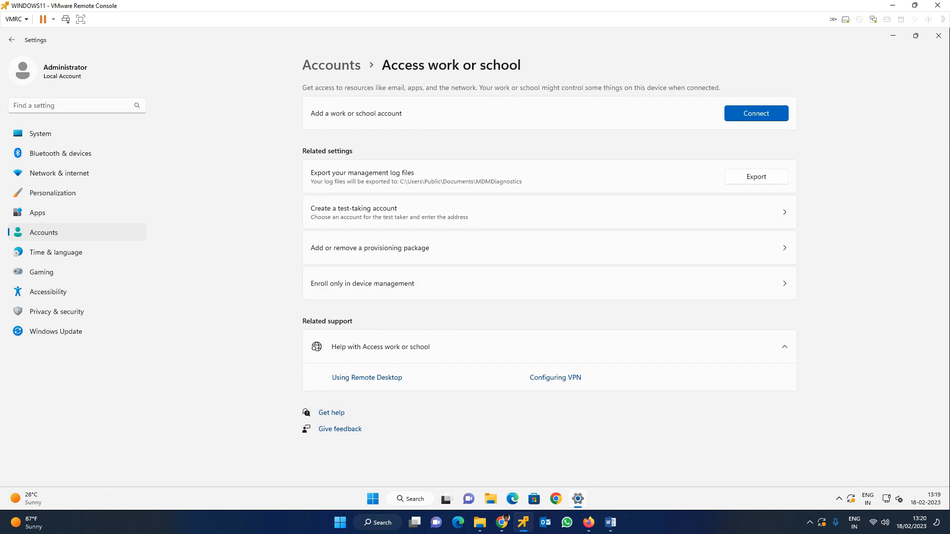
pyautogui.click(756, 113)
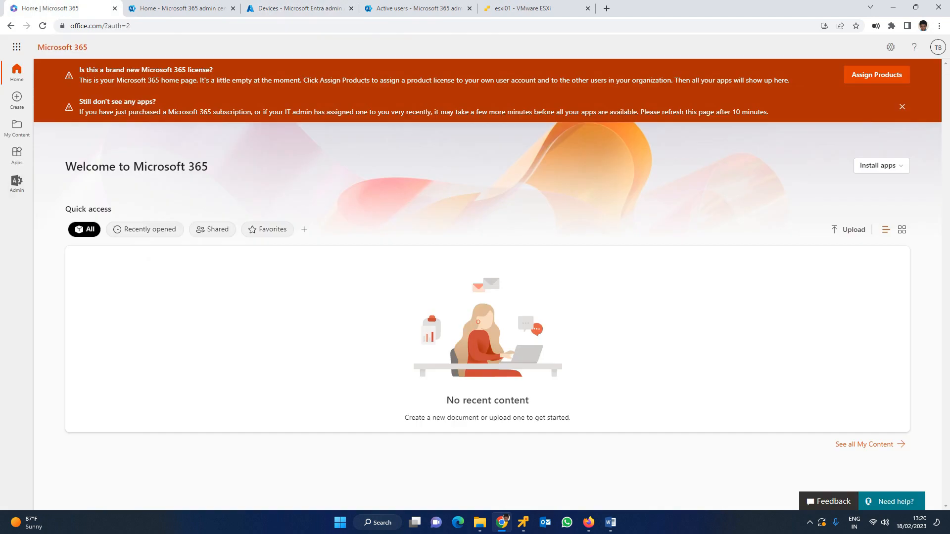
# Step: Open the marketing user sita's details in Active users and select her username
pyautogui.click(184, 8)
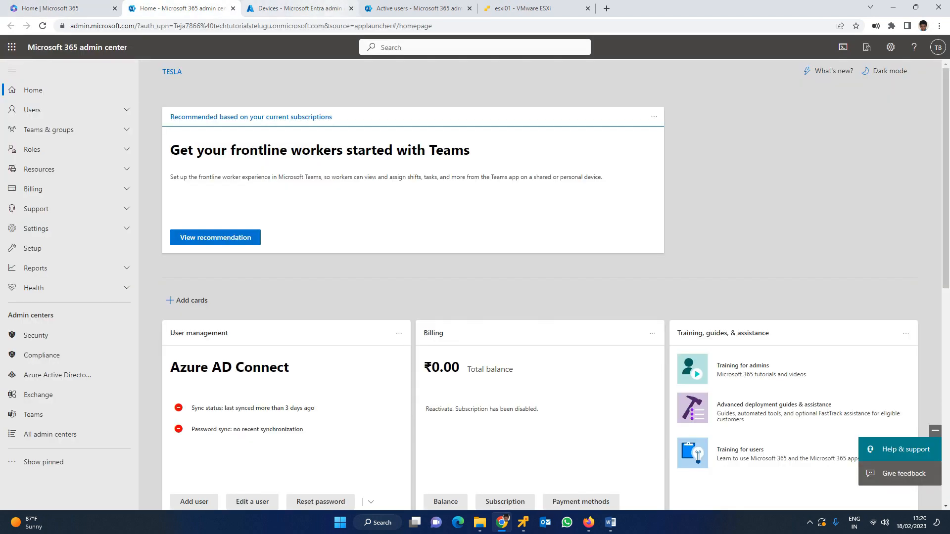
pyautogui.click(303, 10)
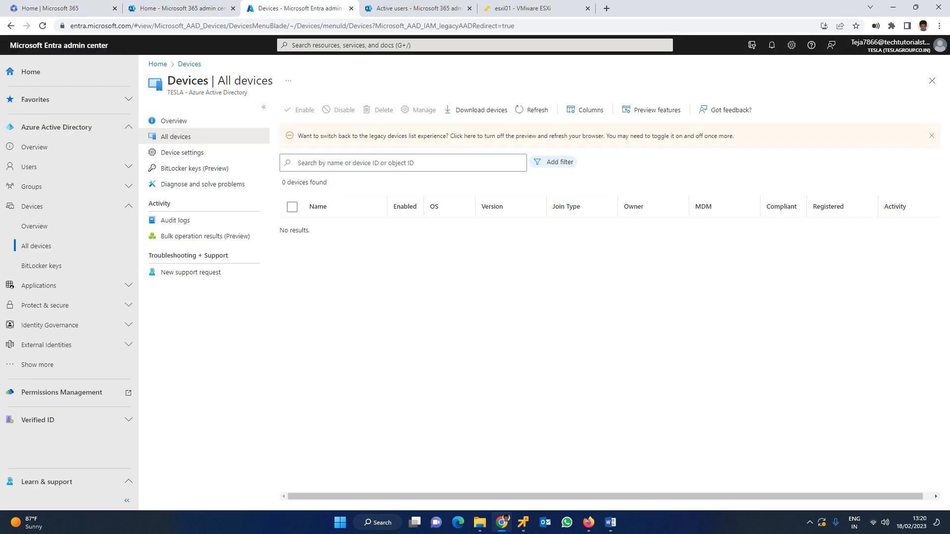
pyautogui.click(409, 8)
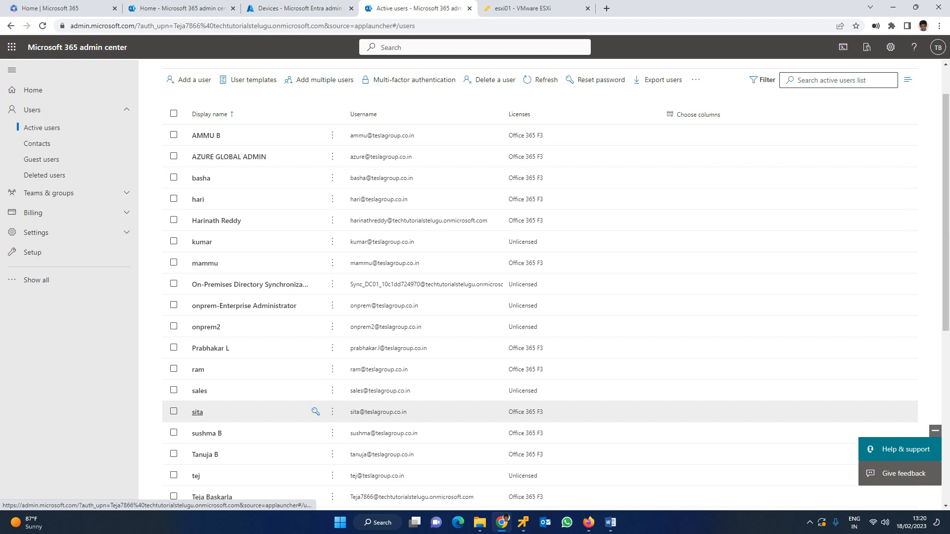
pyautogui.click(197, 412)
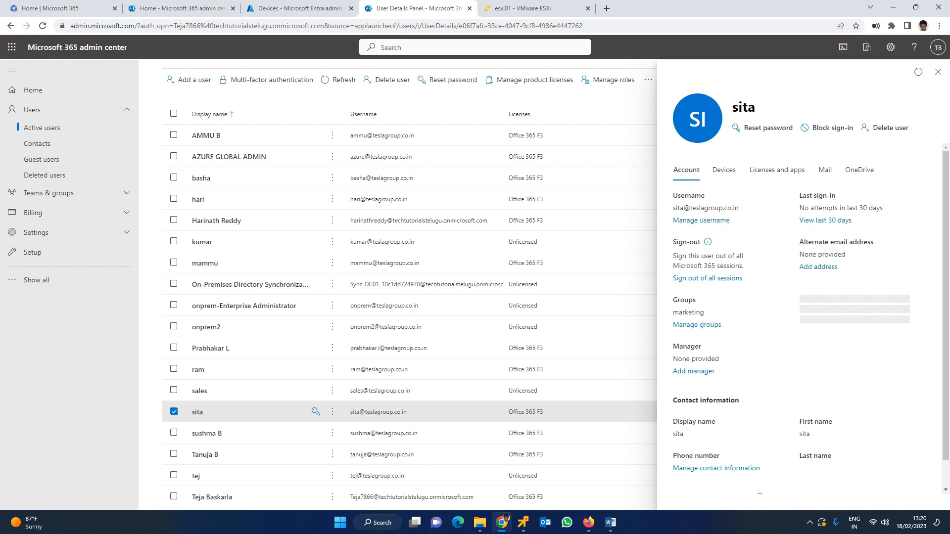
pyautogui.doubleClick(705, 208)
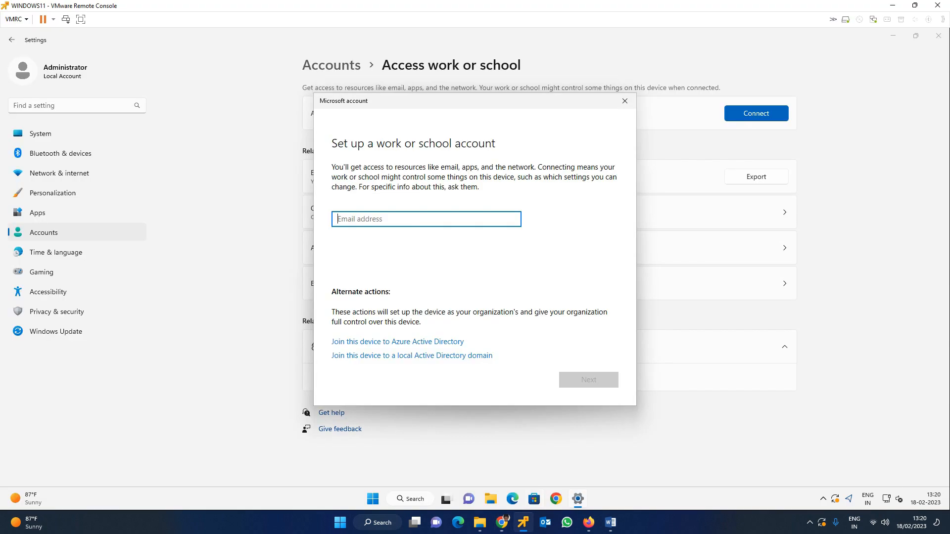
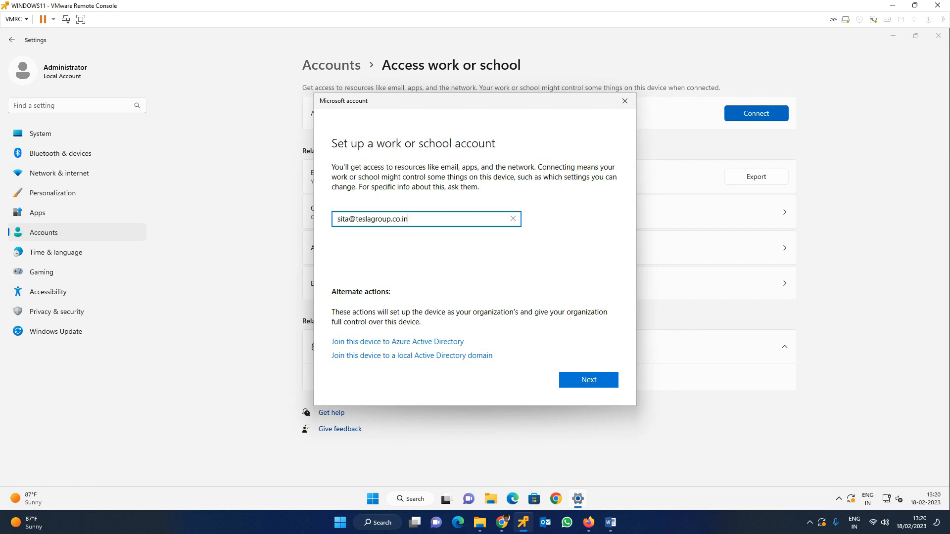
pyautogui.click(589, 380)
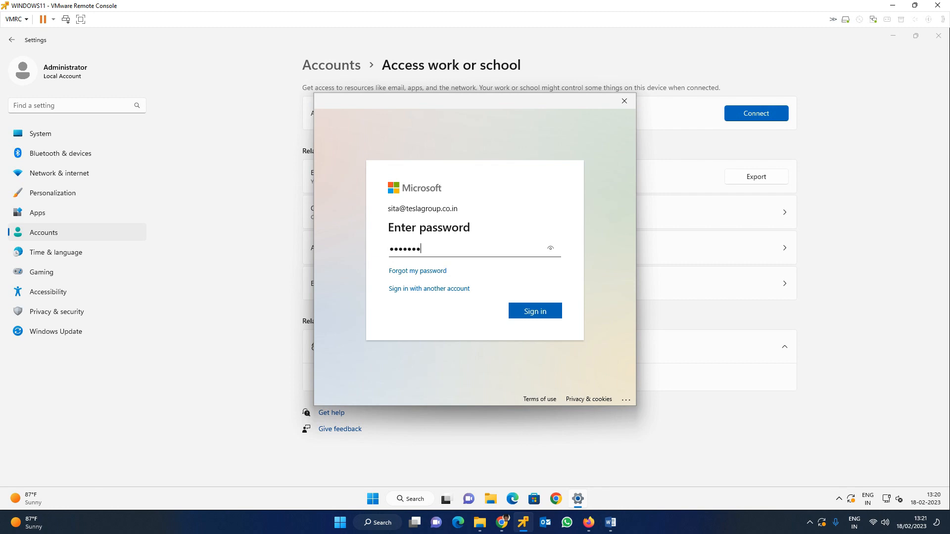
pyautogui.click(535, 311)
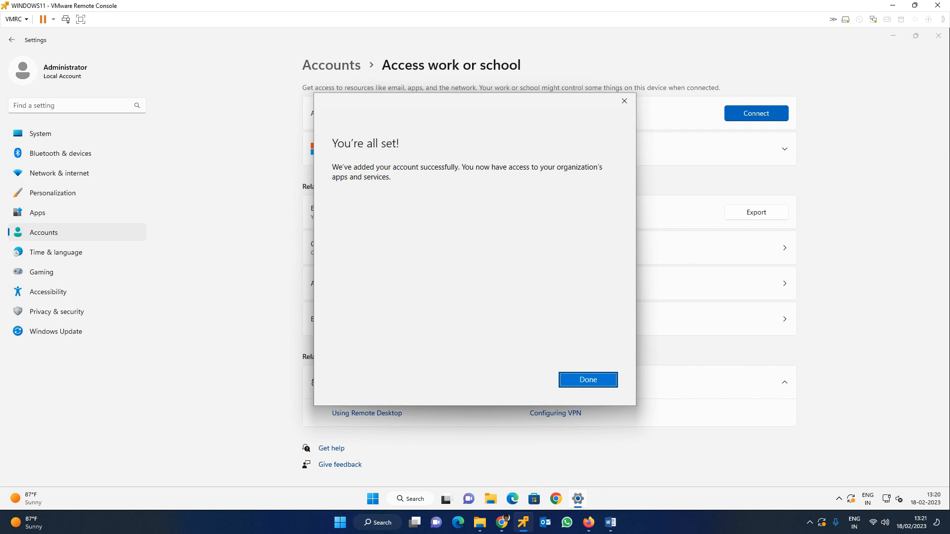
pyautogui.click(588, 381)
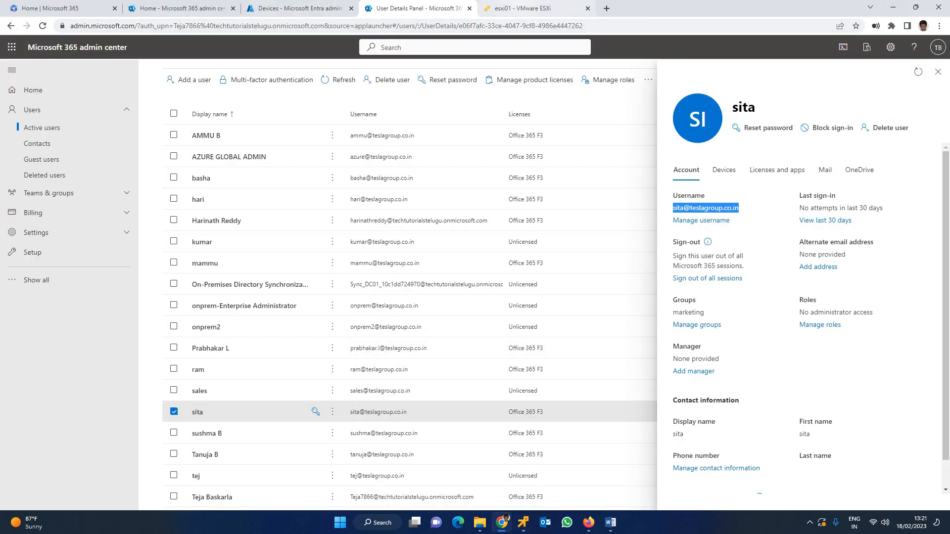
# Step: Refresh Entra All devices to show client1 with Join Type Azure AD registered
pyautogui.click(293, 8)
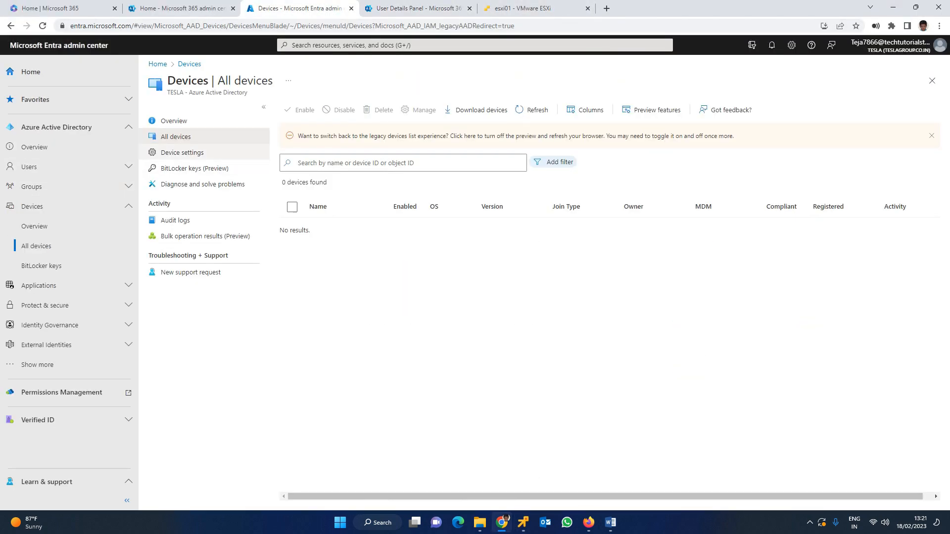
pyautogui.click(532, 109)
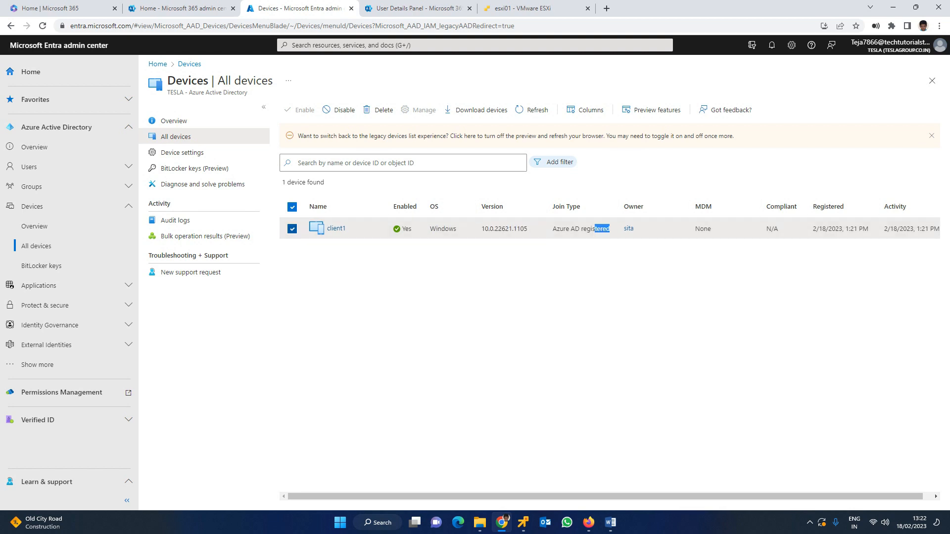
pyautogui.doubleClick(581, 229)
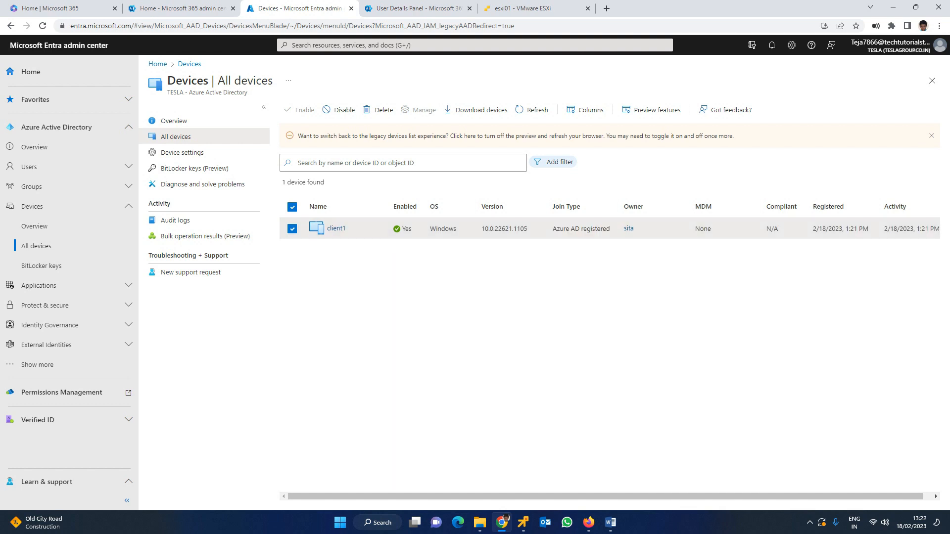
pyautogui.doubleClick(627, 228)
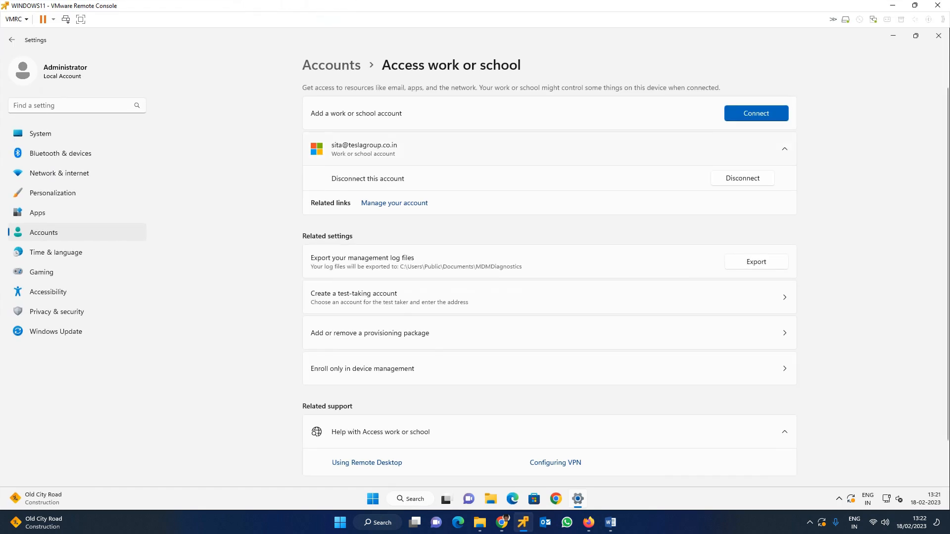
# Step: Rerun dsregcmd /status in a new Command Prompt, now showing WorkplaceJoined YES
pyautogui.click(939, 36)
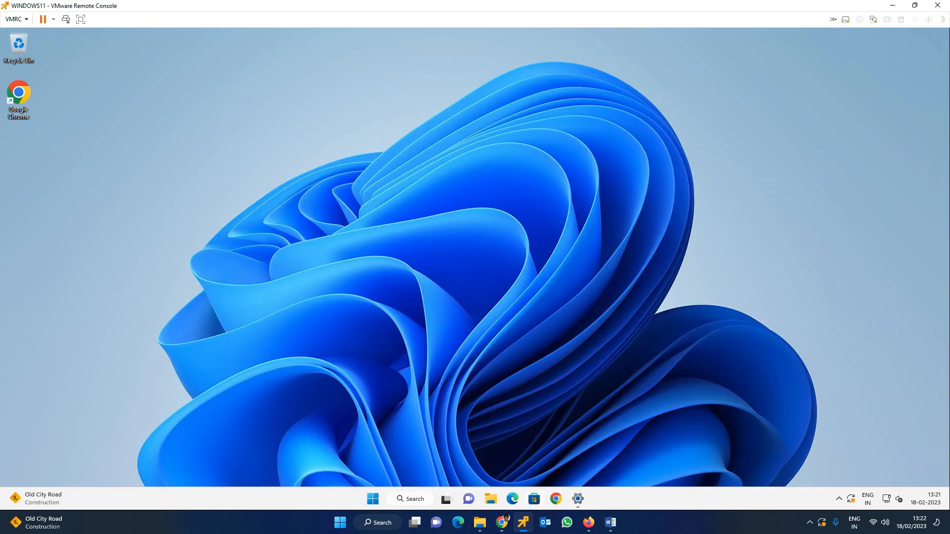
pyautogui.write('cmd')
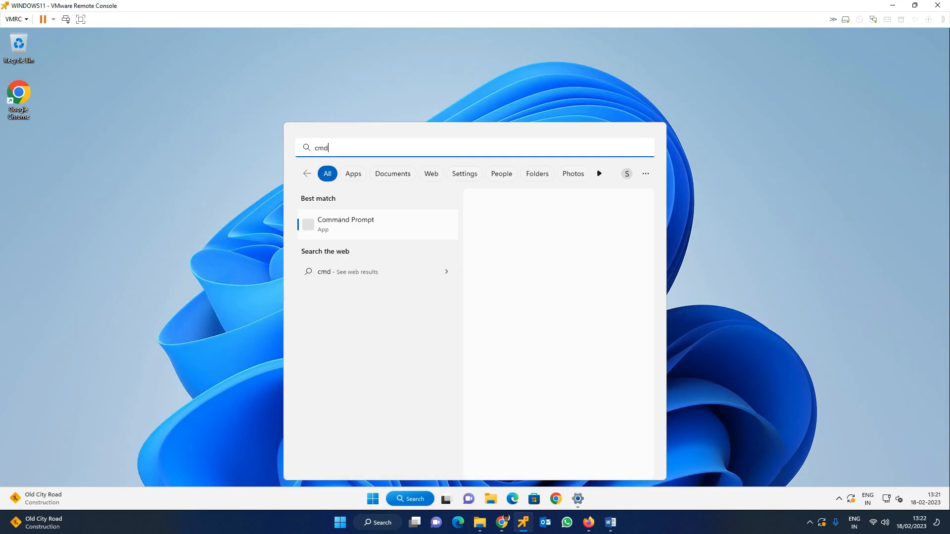
pyautogui.click(345, 224)
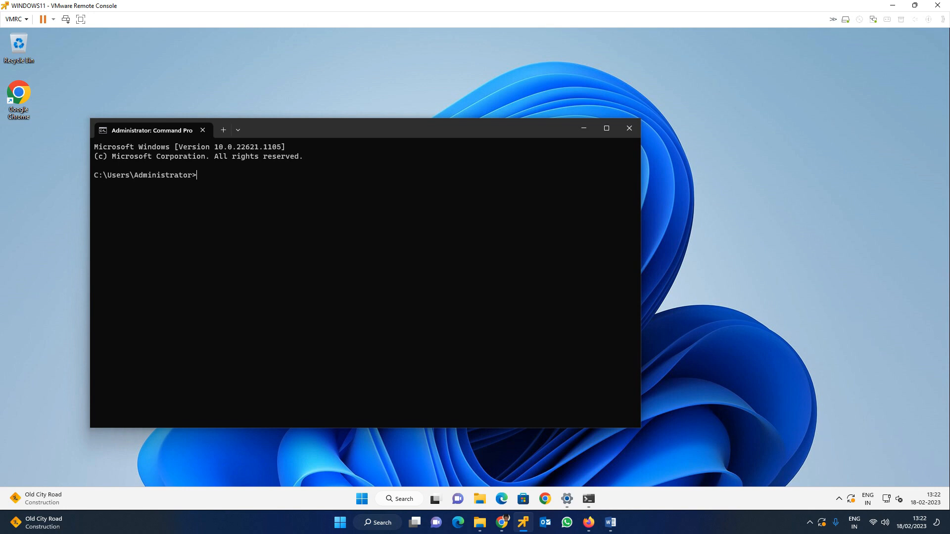
pyautogui.write('dsreg')
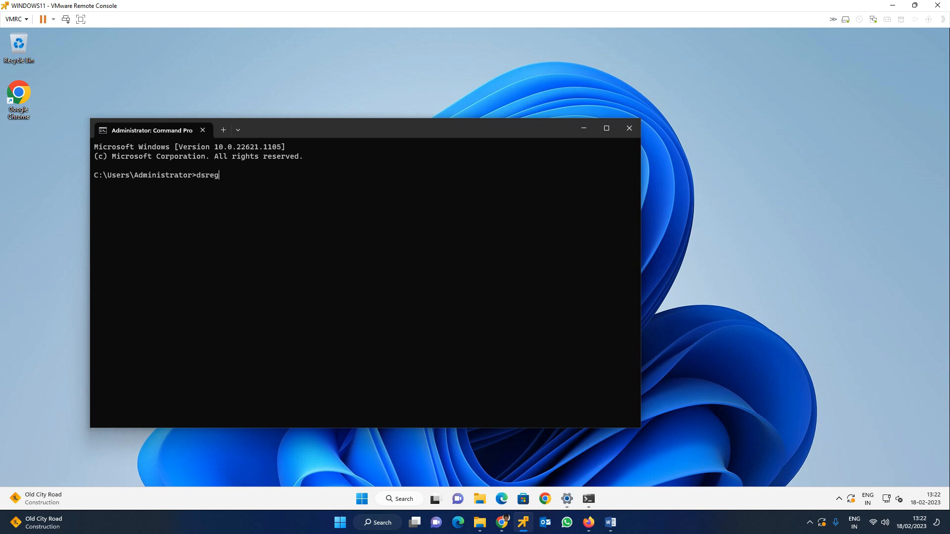
pyautogui.write('cmd /sta')
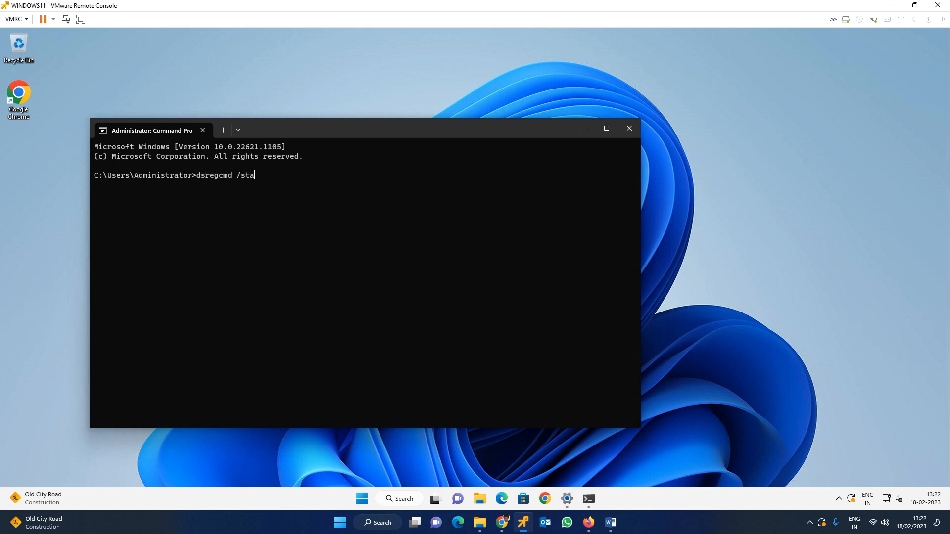
pyautogui.write('tuys')
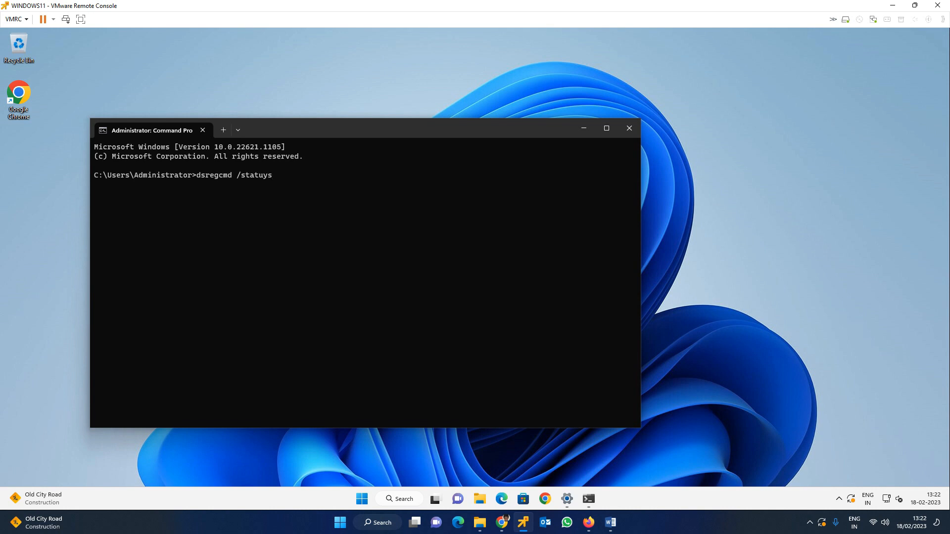
pyautogui.press('Backspace')
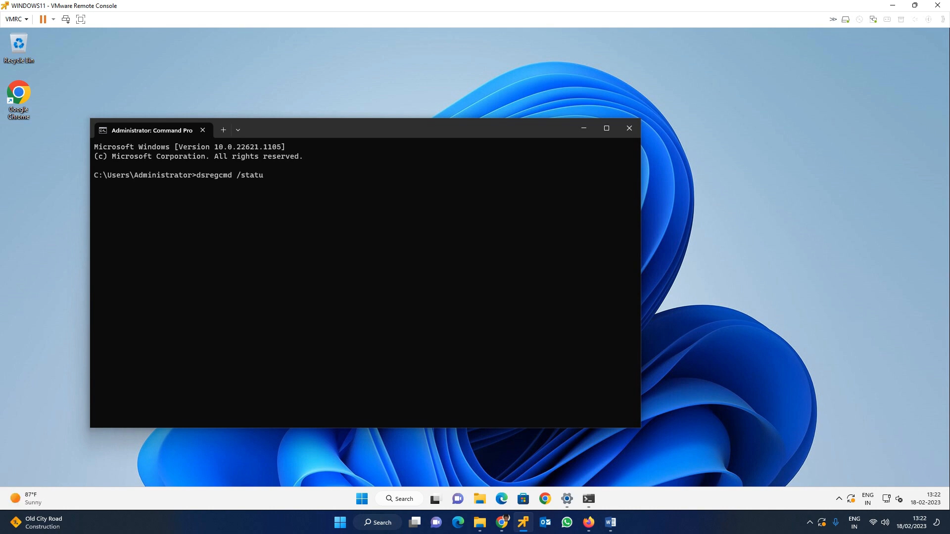
pyautogui.press('Enter')
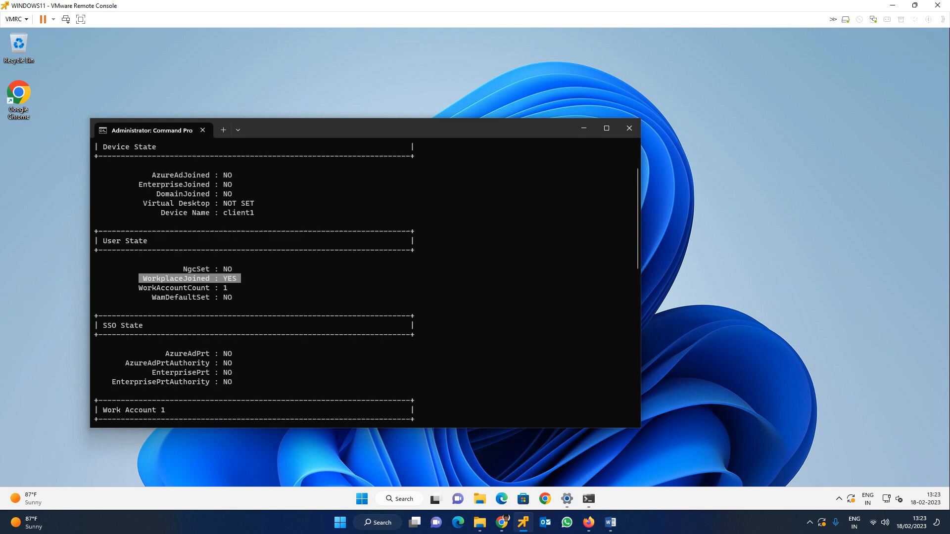
pyautogui.moveTo(584, 127)
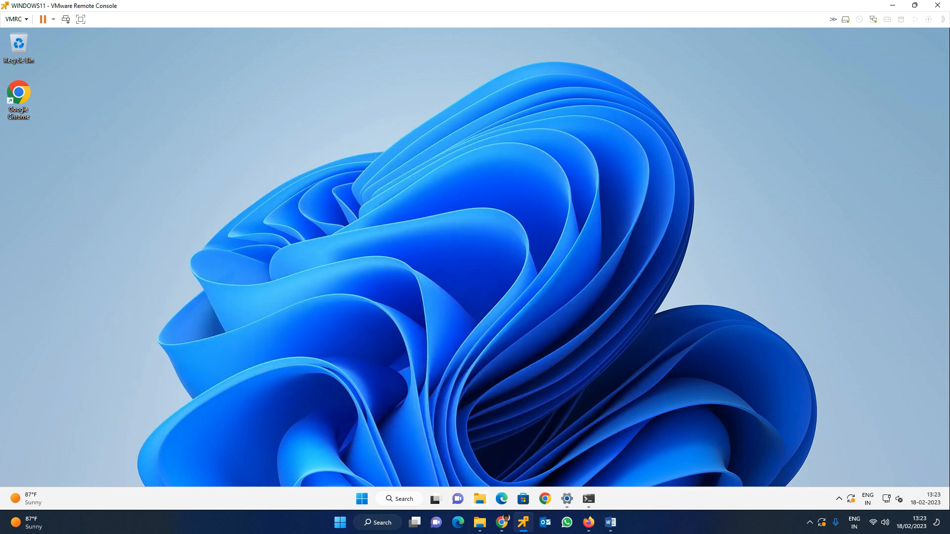
pyautogui.click(588, 499)
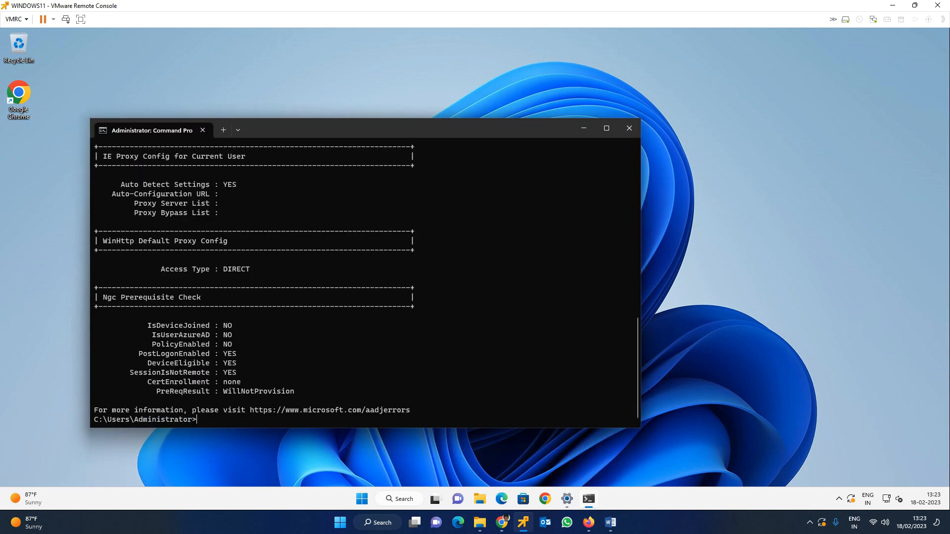
# Step: Clear the console and launch the user certificate manager with certmgr.msc
pyautogui.write('cld')
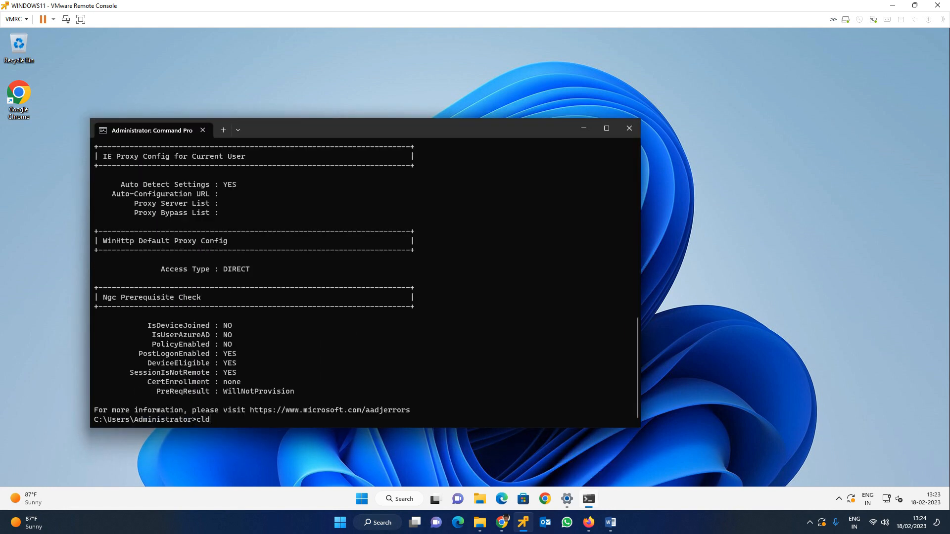
pyautogui.press('Enter')
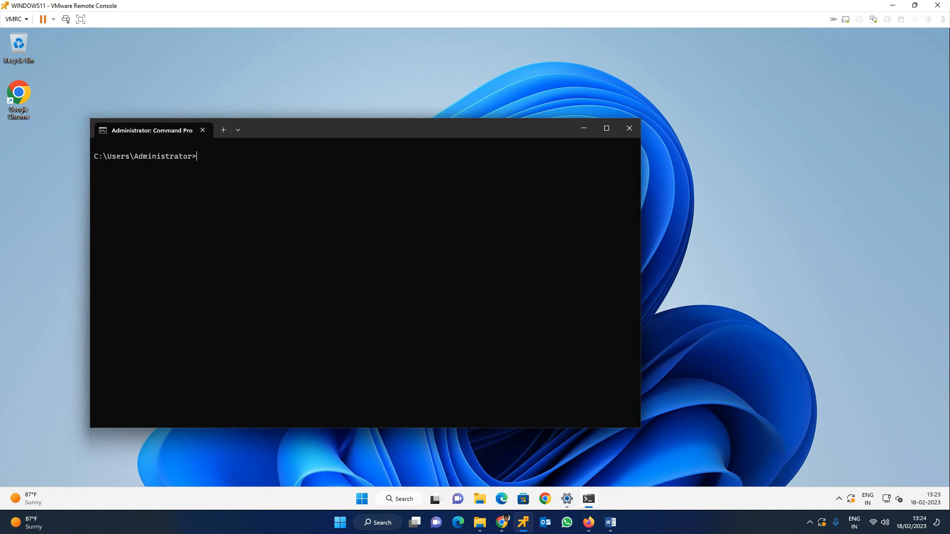
pyautogui.write('certmgr')
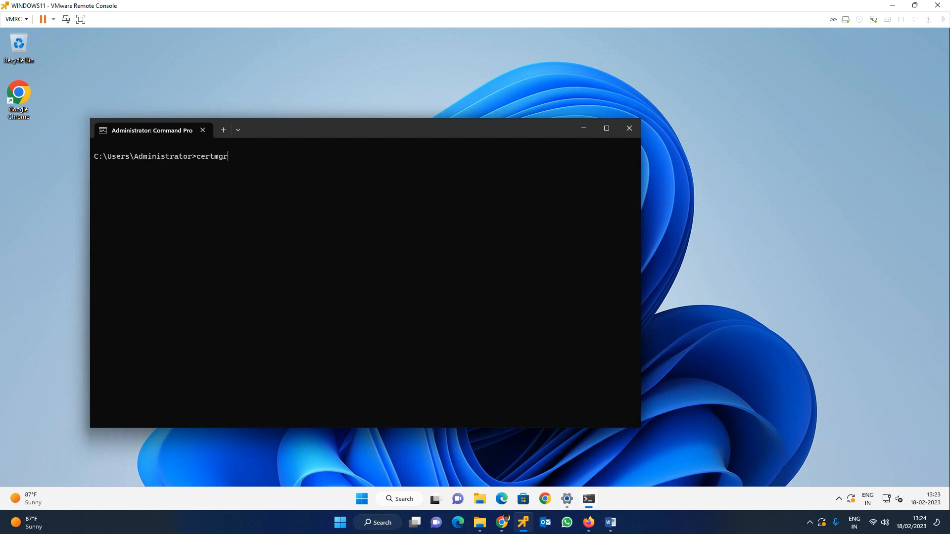
pyautogui.write('.msc')
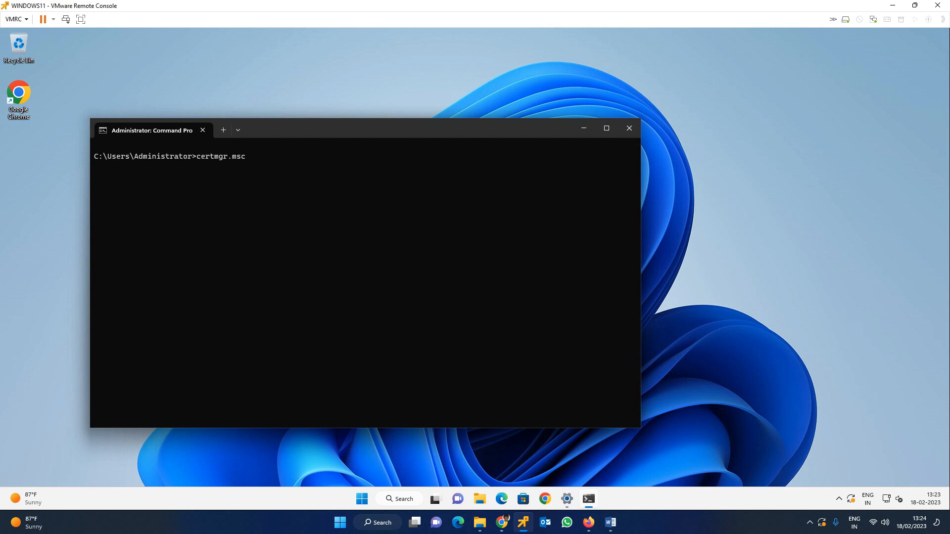
pyautogui.press('Enter')
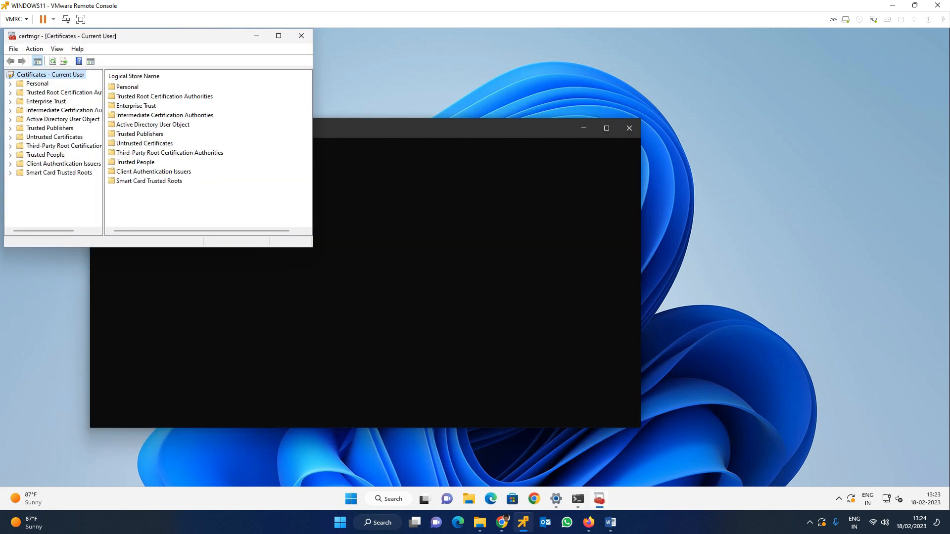
# Step: Maximize certmgr and view the MS-Organization-Access certificate under Personal > Certificates
pyautogui.click(35, 83)
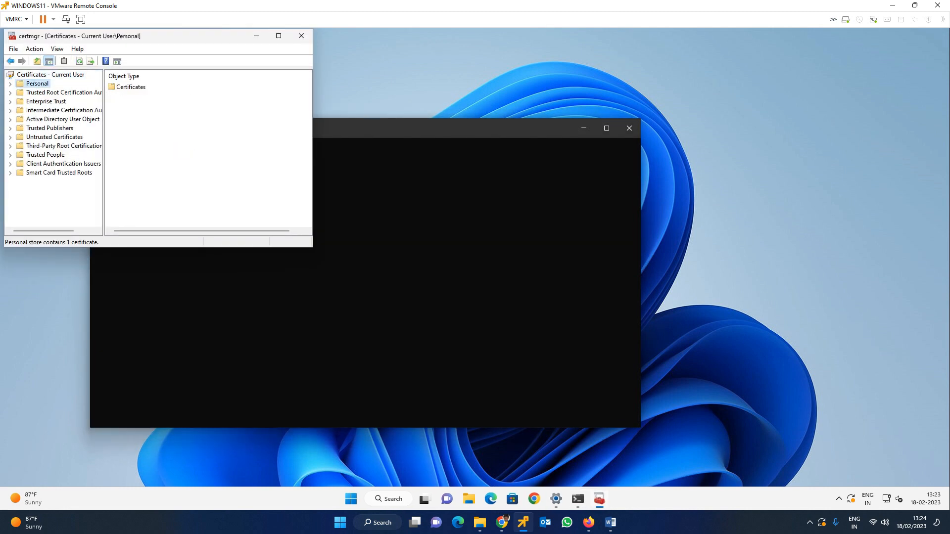
pyautogui.click(279, 36)
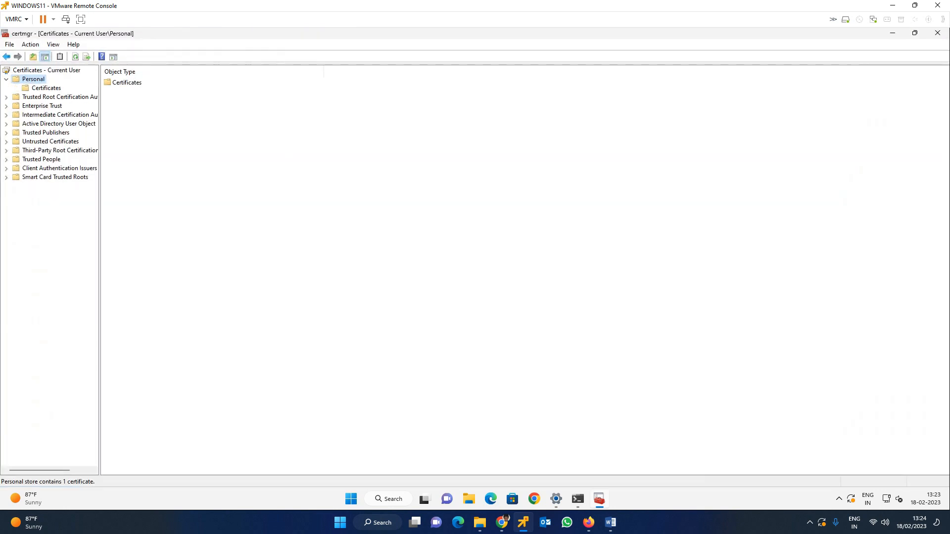
pyautogui.click(47, 87)
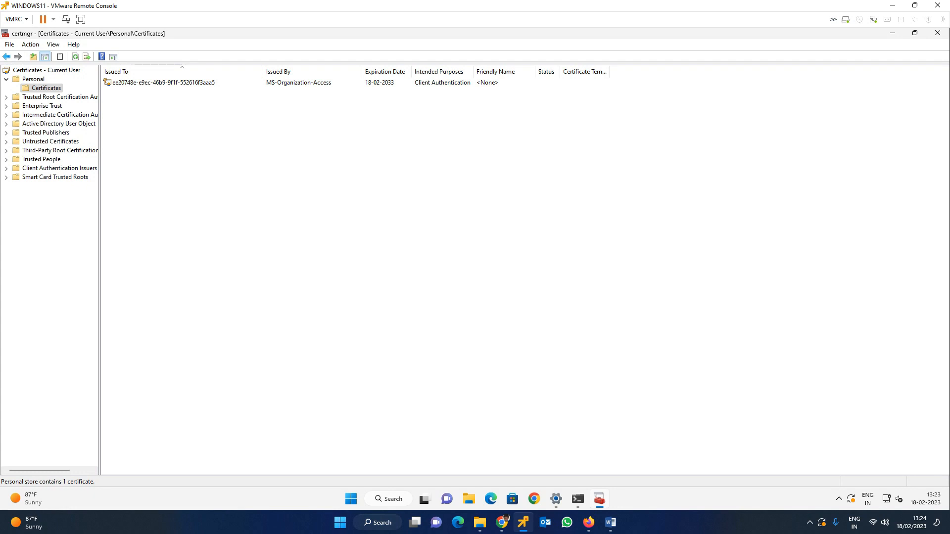
pyautogui.doubleClick(158, 83)
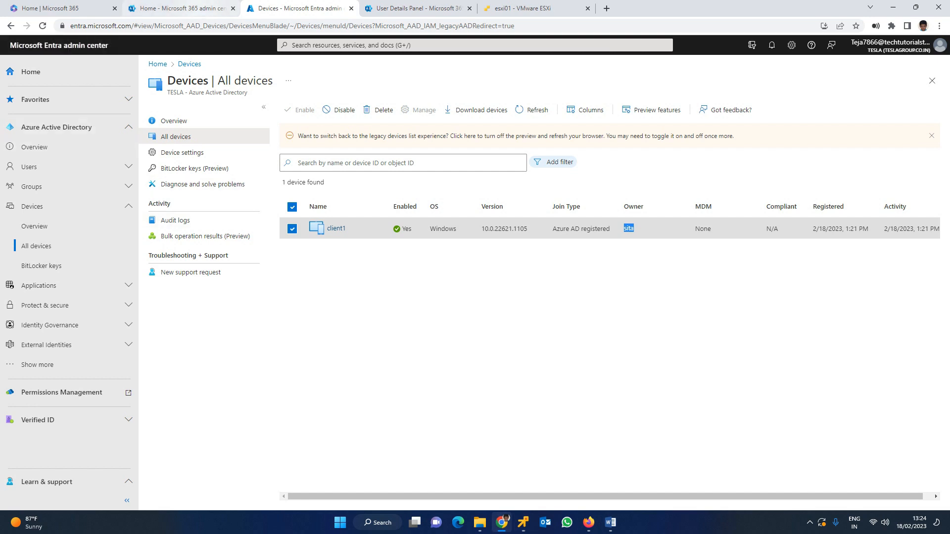
pyautogui.moveTo(337, 228)
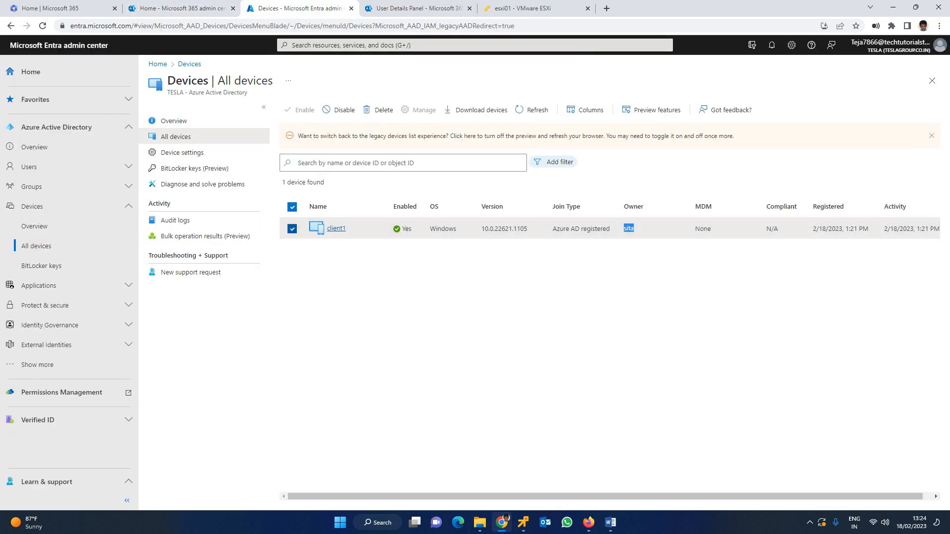
# Step: View client1's device properties and select its Device ID to compare with the certificate
pyautogui.click(337, 228)
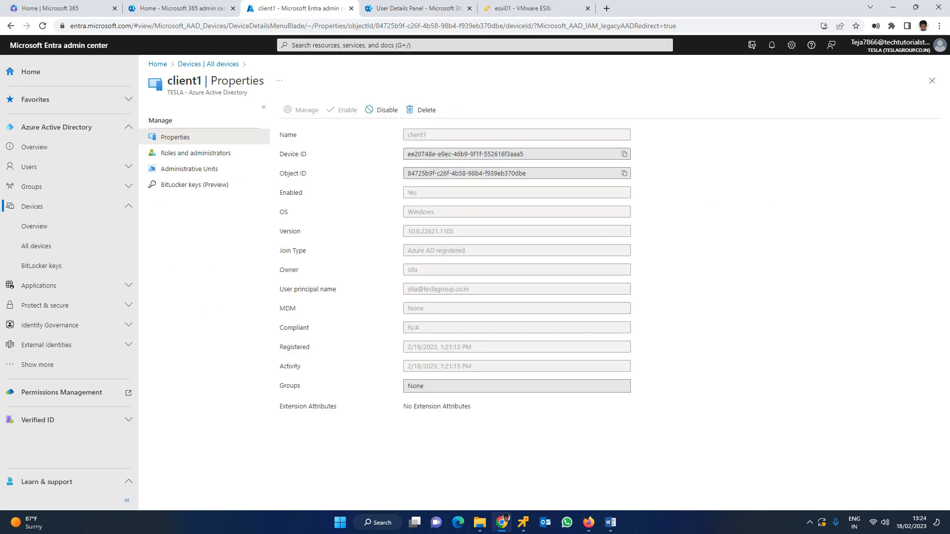
pyautogui.doubleClick(463, 153)
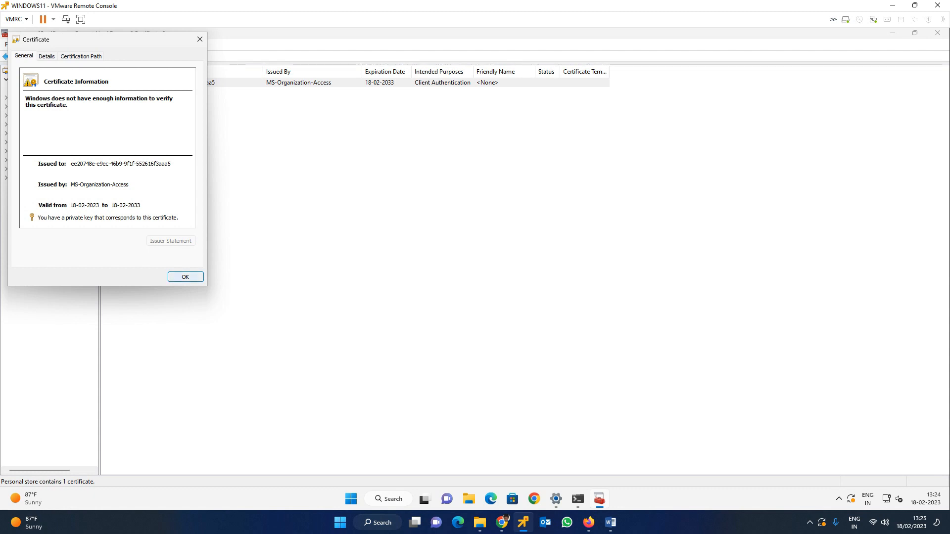
# Step: Dismiss the MS-Organization-Access certificate details with OK
pyautogui.click(185, 277)
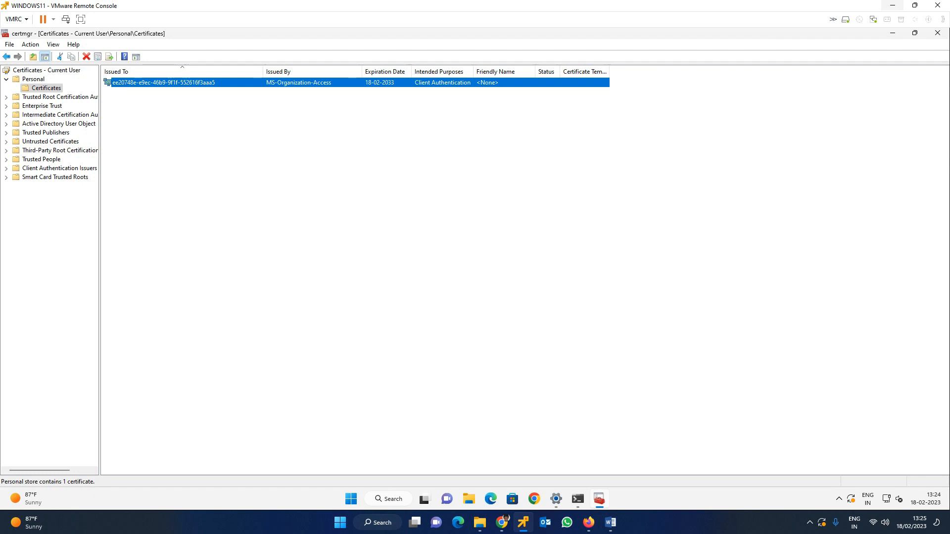
pyautogui.moveTo(890, 5)
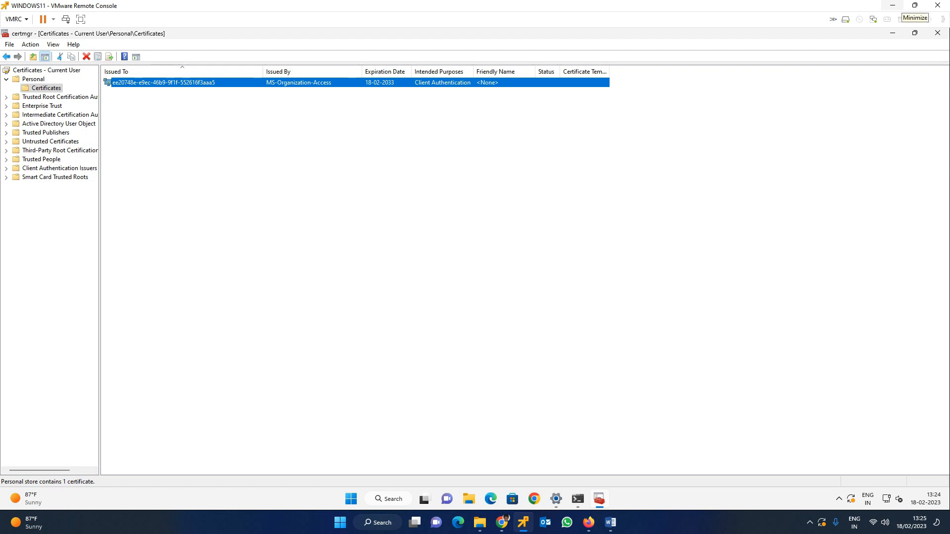
pyautogui.moveTo(891, 33)
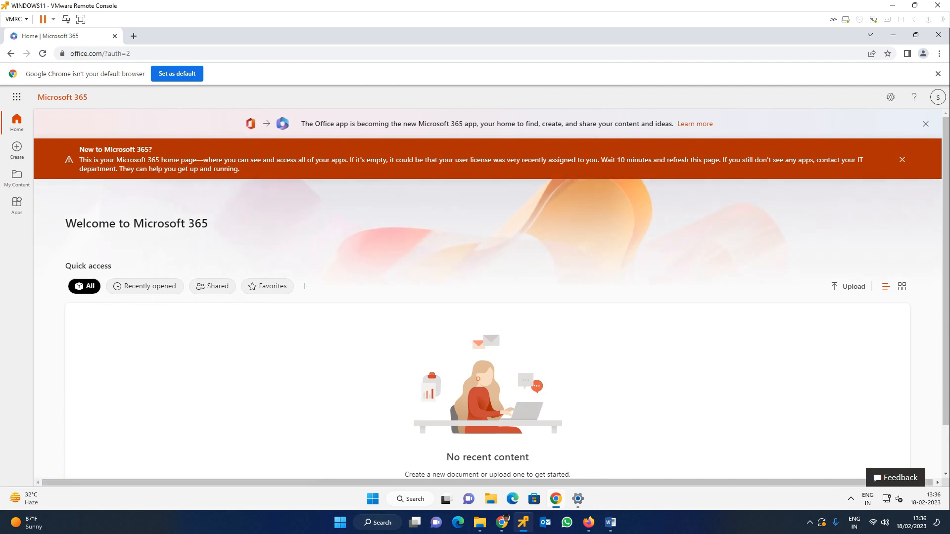
# Step: Minimize Chrome to show client1's desktop
pyautogui.click(925, 123)
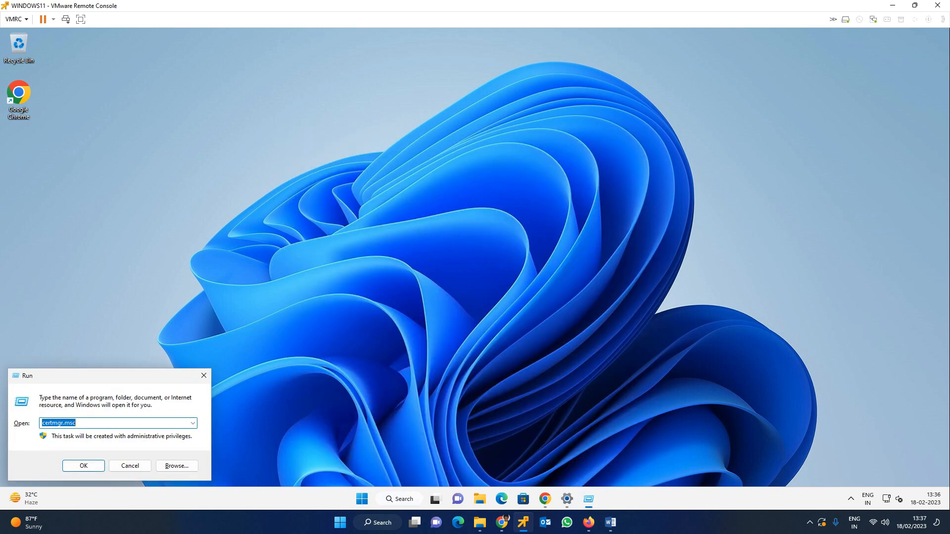
# Step: Launch Event Viewer and navigate to the User Device Registration Admin log
pyautogui.write('event')
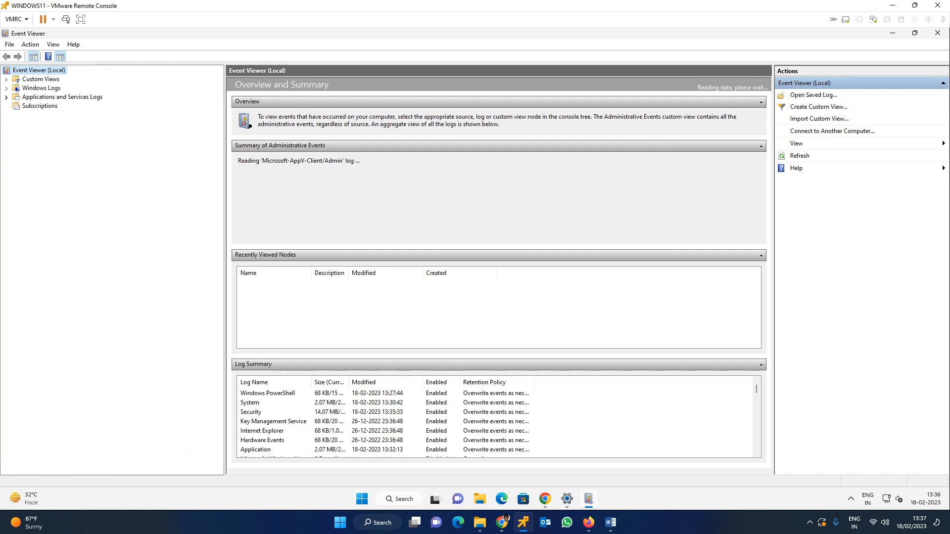
pyautogui.click(64, 97)
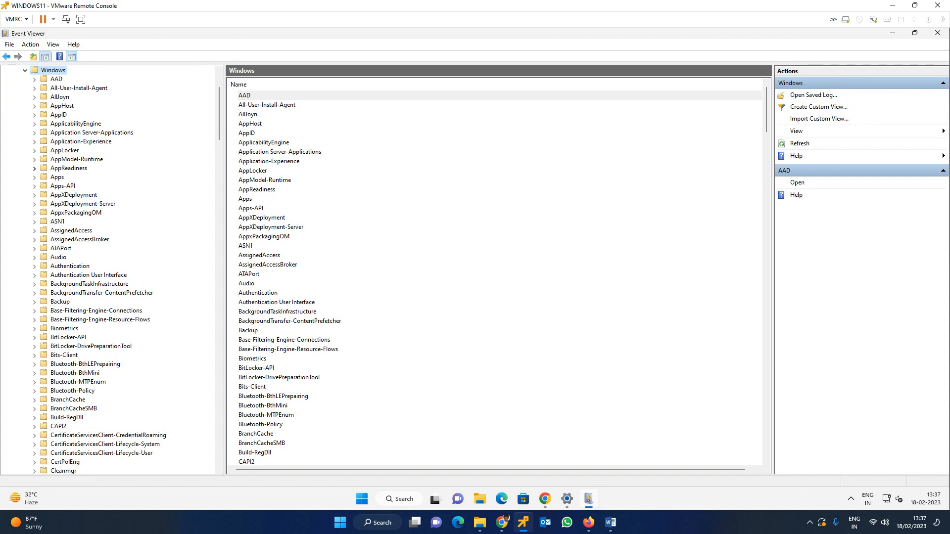
pyautogui.scroll(-3)
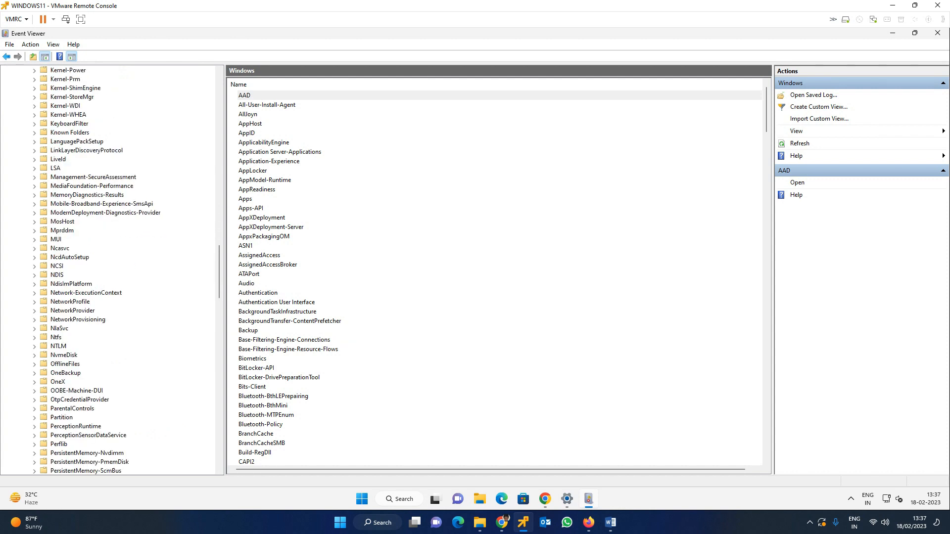
pyautogui.click(105, 247)
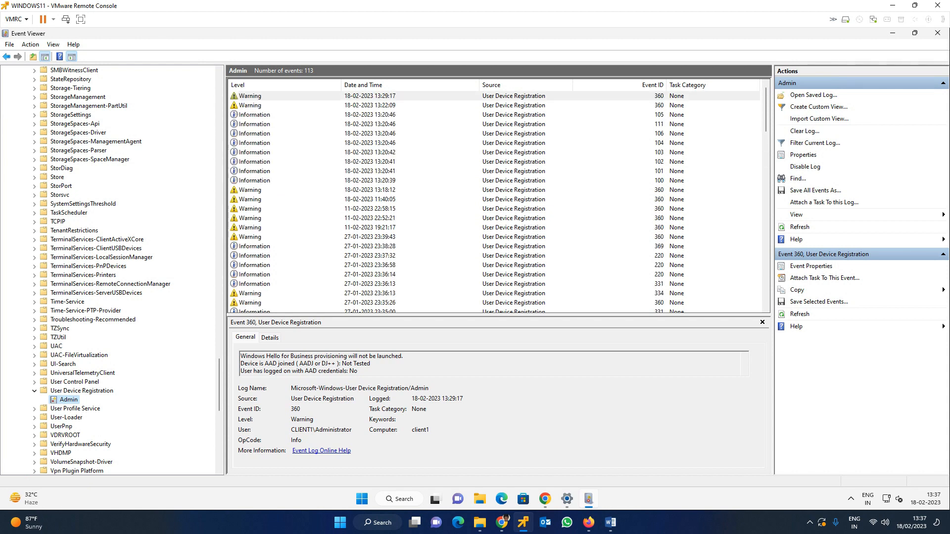
# Step: Read join response event 104 and domain controller warning event 334, then return to the Word notes
pyautogui.click(284, 96)
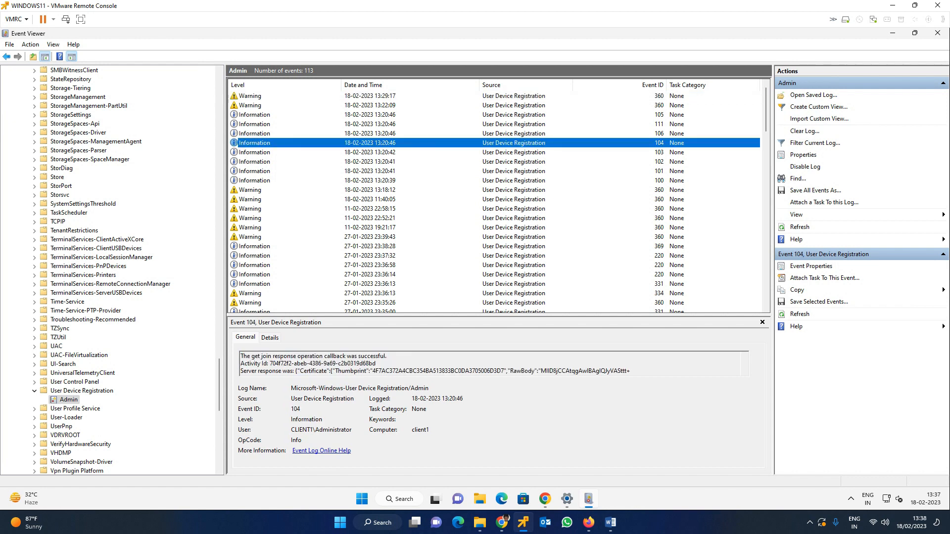
pyautogui.moveTo(273, 355); pyautogui.dragTo(385, 356)
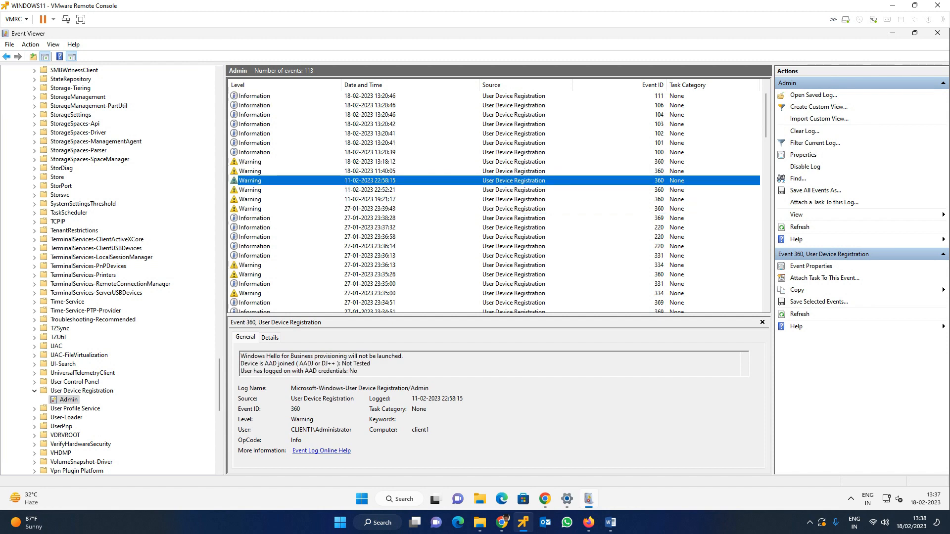
pyautogui.click(512, 266)
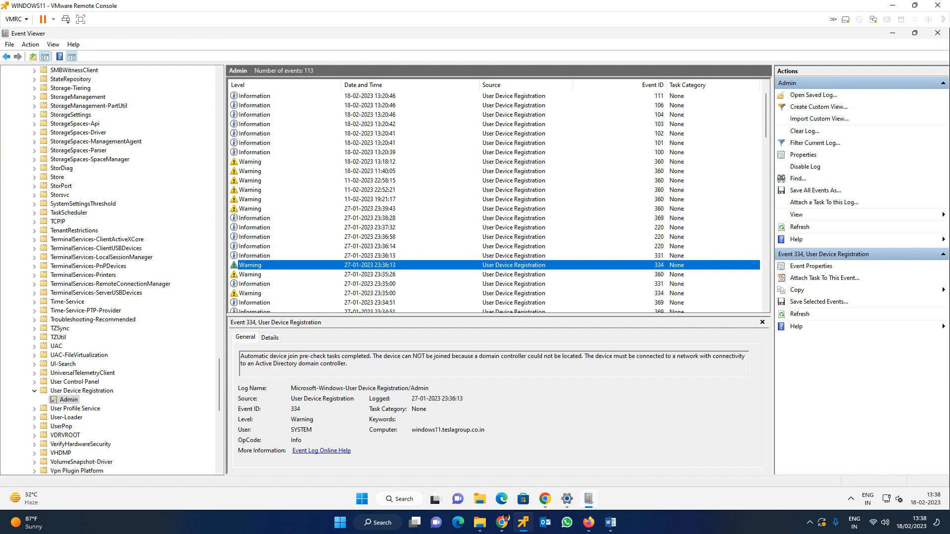
pyautogui.click(610, 522)
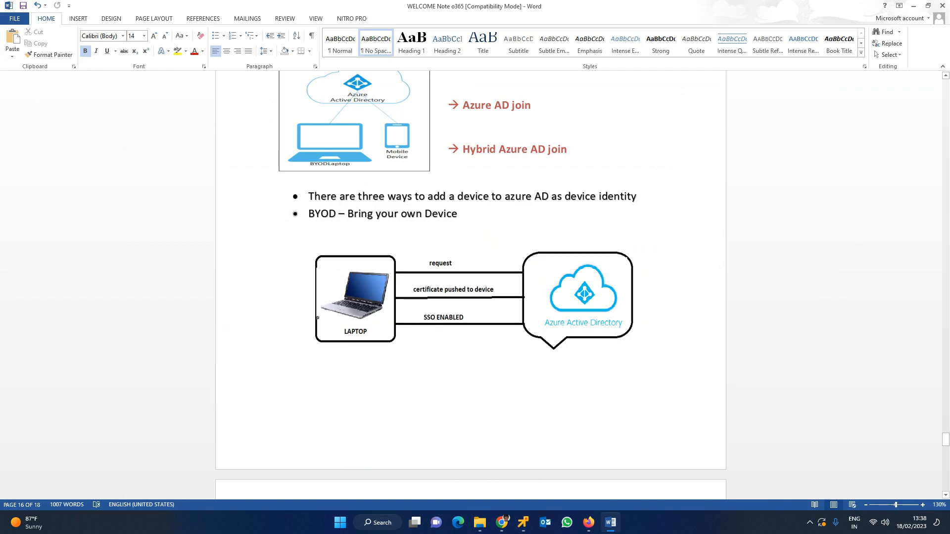